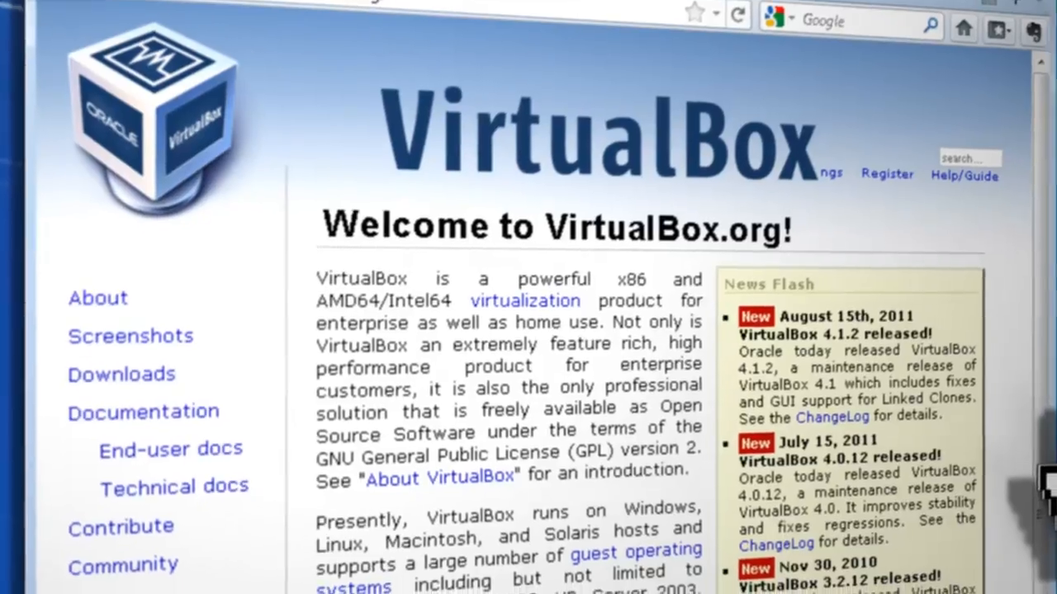
Go to the Windows Developer Preview downloads page and scroll through the ISO list
click(860, 38)
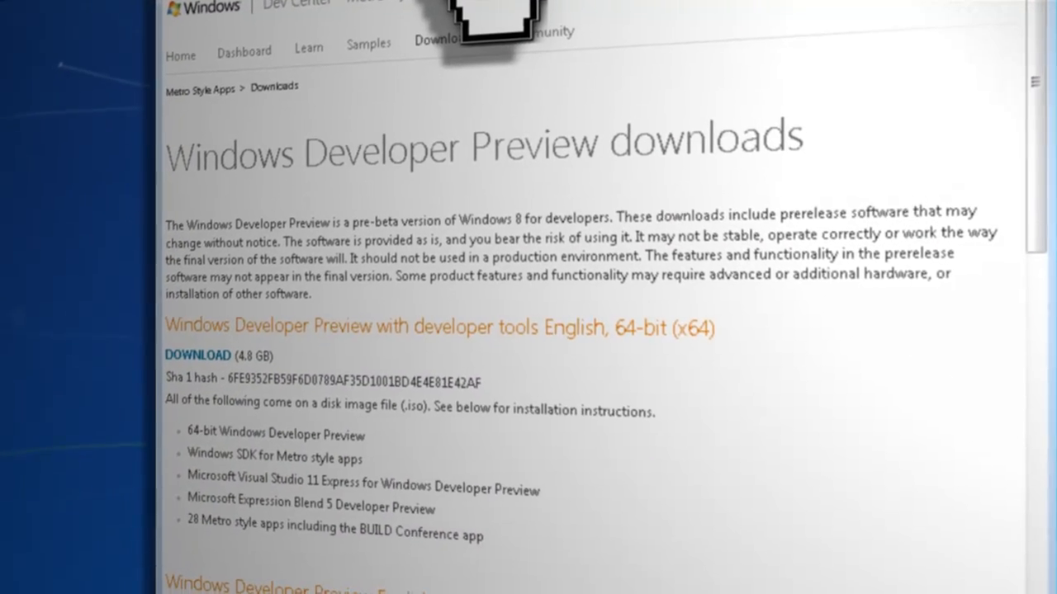
scroll(down, 3)
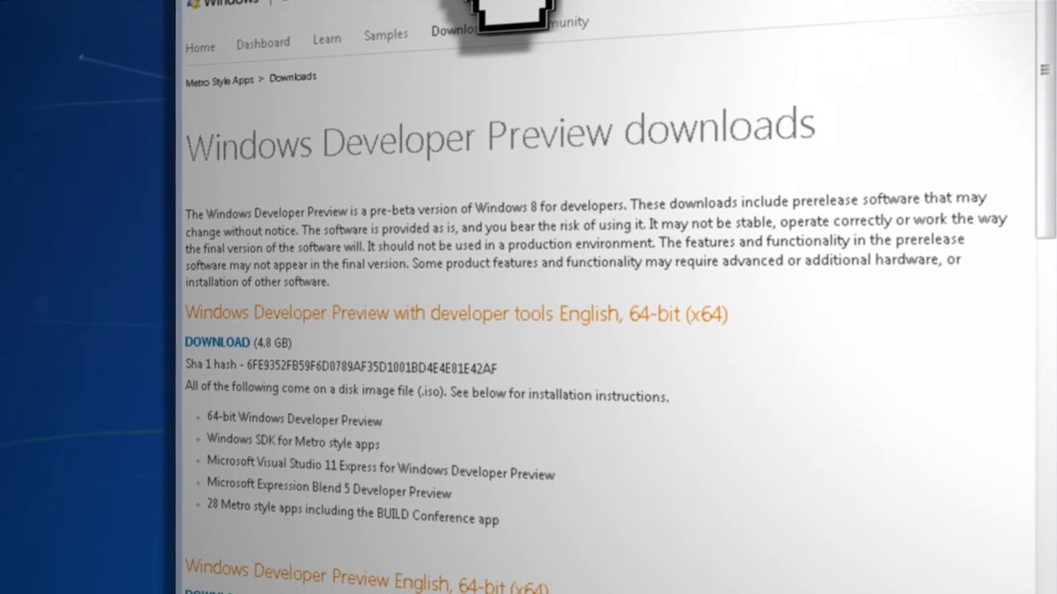
scroll(down, 3)
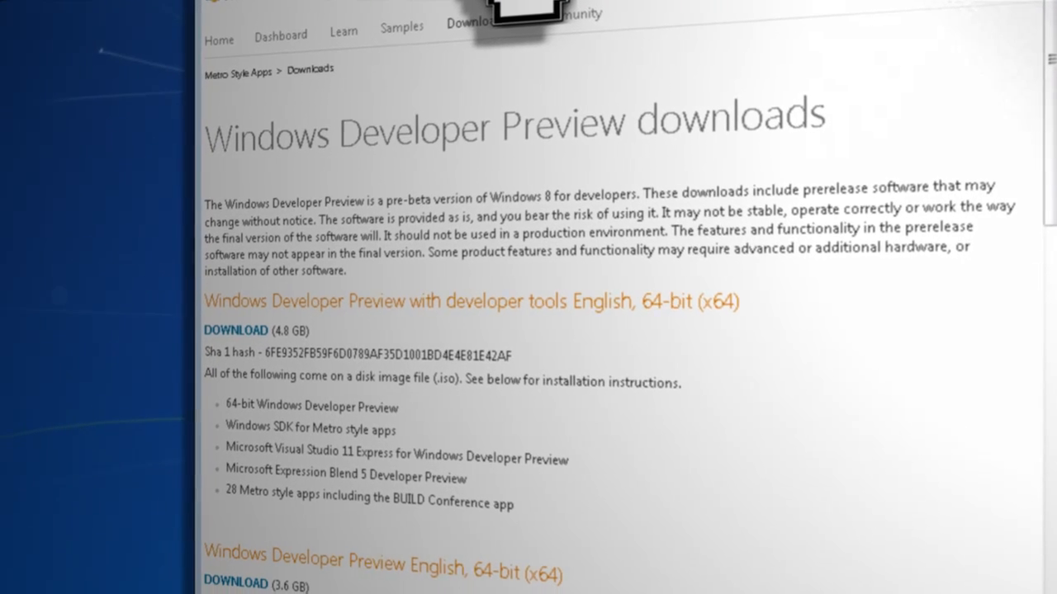
scroll(down, 3)
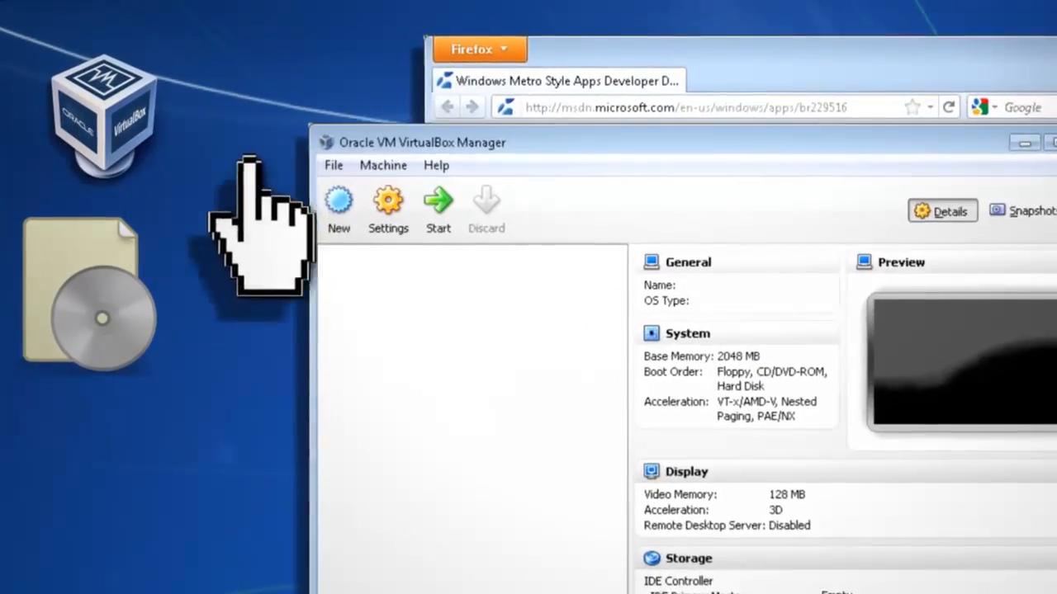
Create a new VM named Win8, typed Windows 7 (64 bit), with 2048 MB base memory
click(339, 207)
text(Win8)
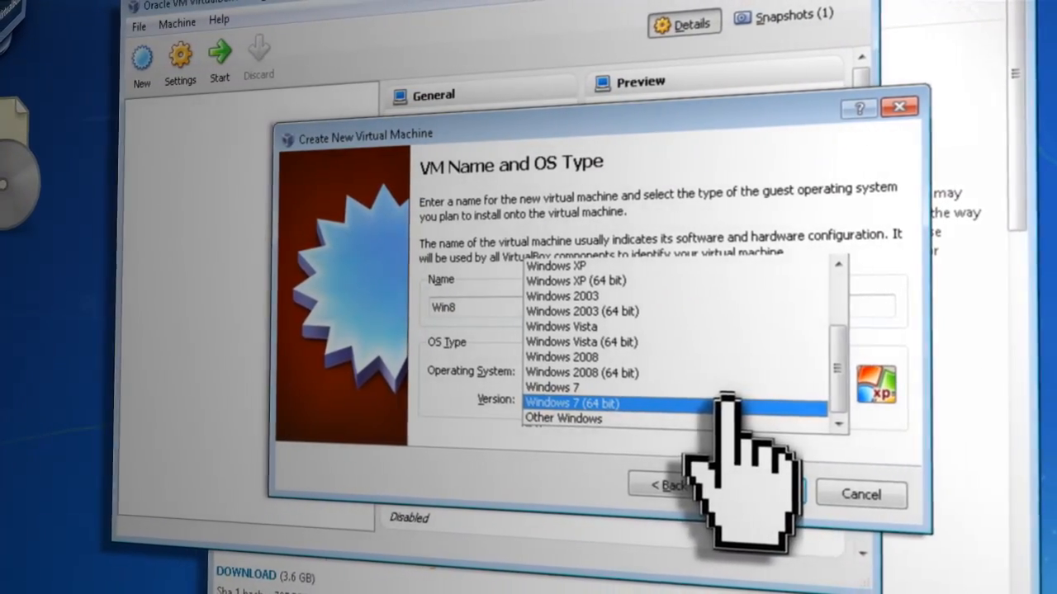
click(571, 403)
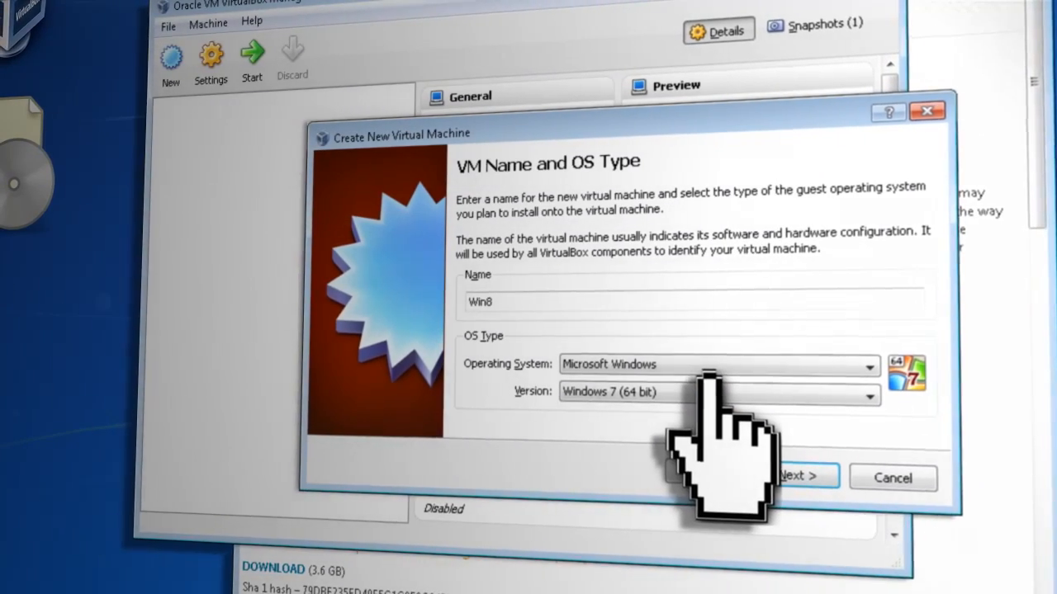
click(799, 474)
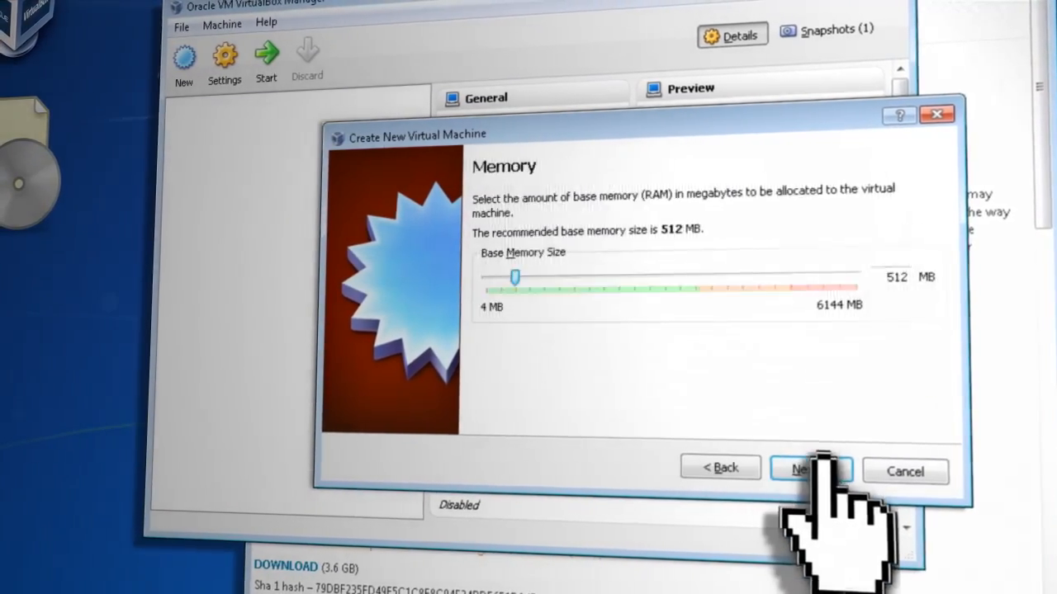
drag(515, 279, 615, 281)
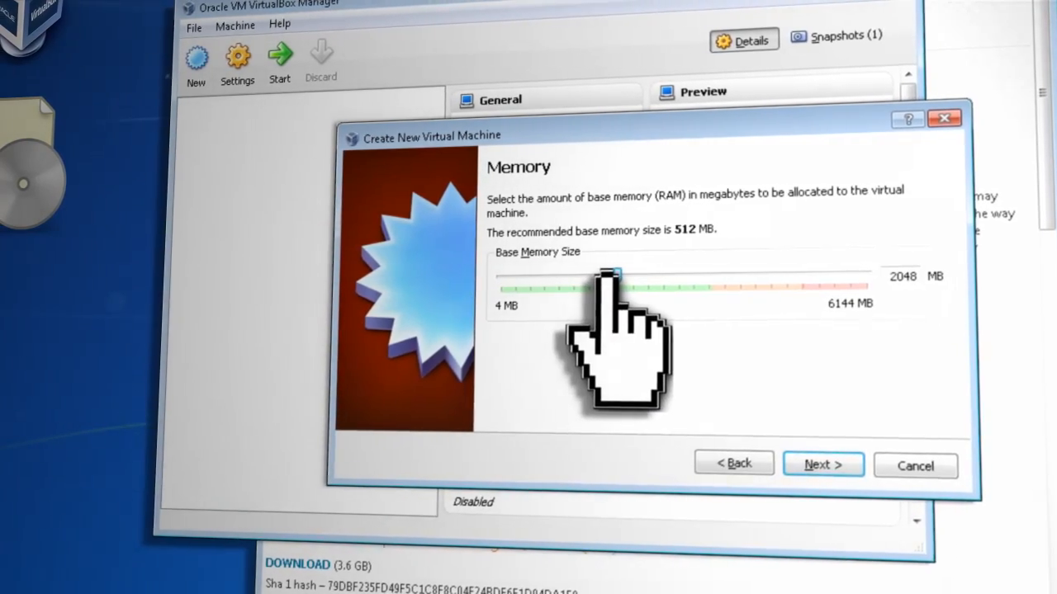
Give the Win8 VM a new 30 GB virtual disk and finish creation
click(816, 464)
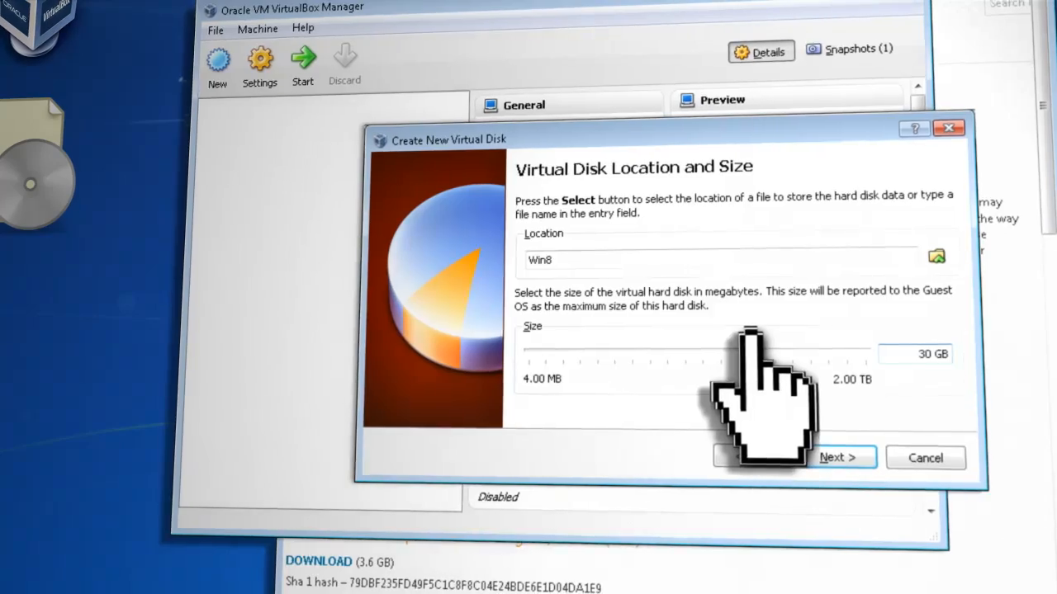
click(840, 458)
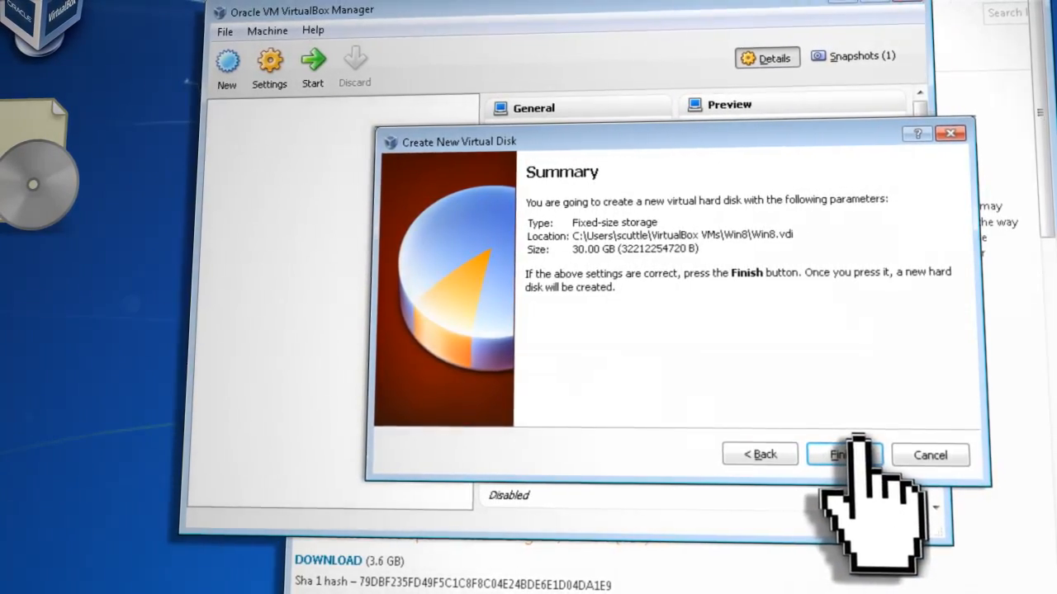
click(844, 455)
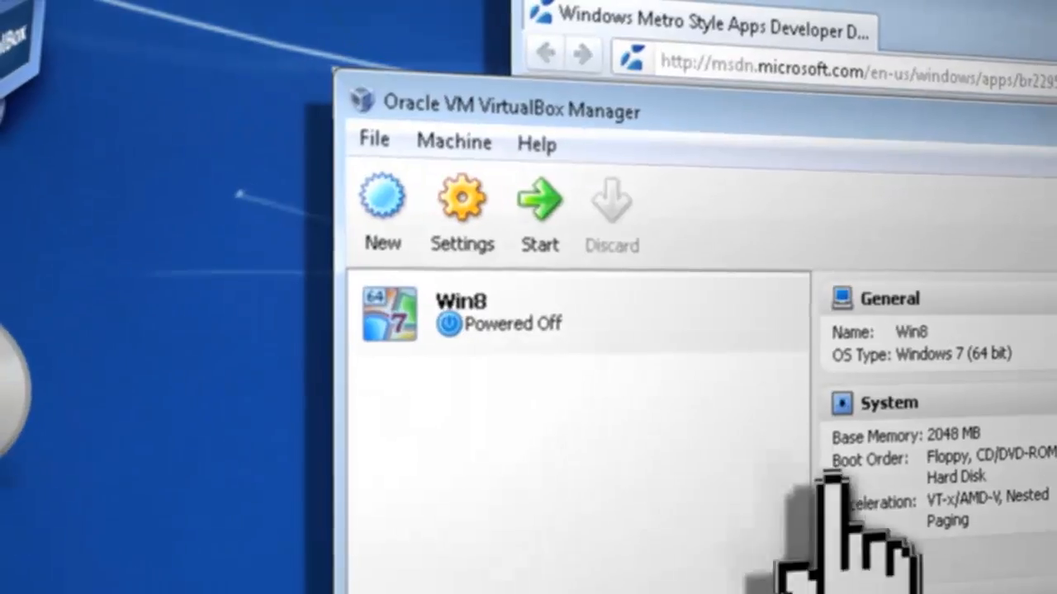
Attach the Windows Developer Preview ISO in Win8's storage settings and start the VM
click(461, 199)
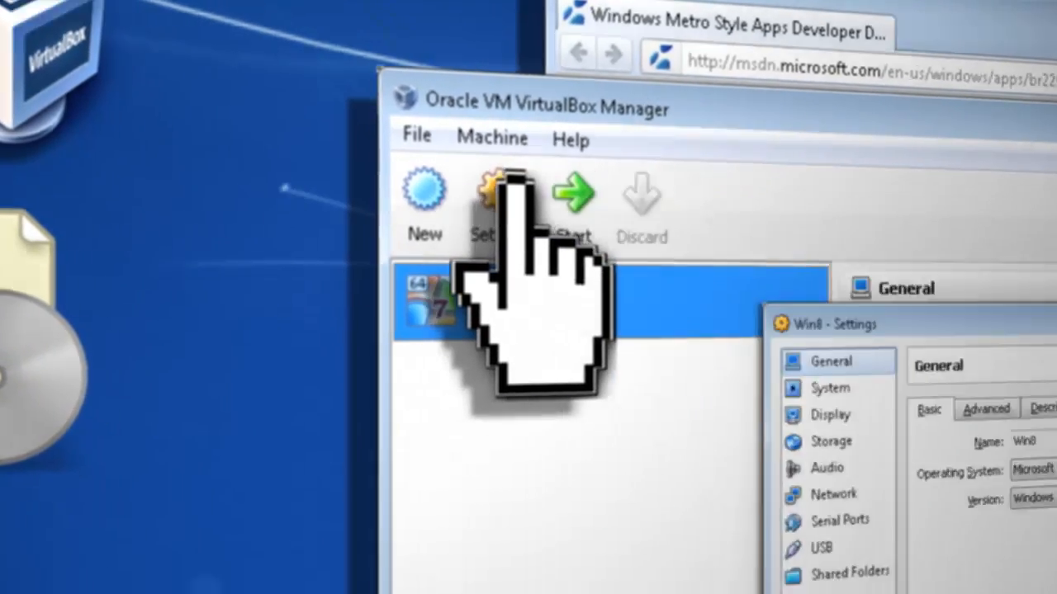
click(831, 441)
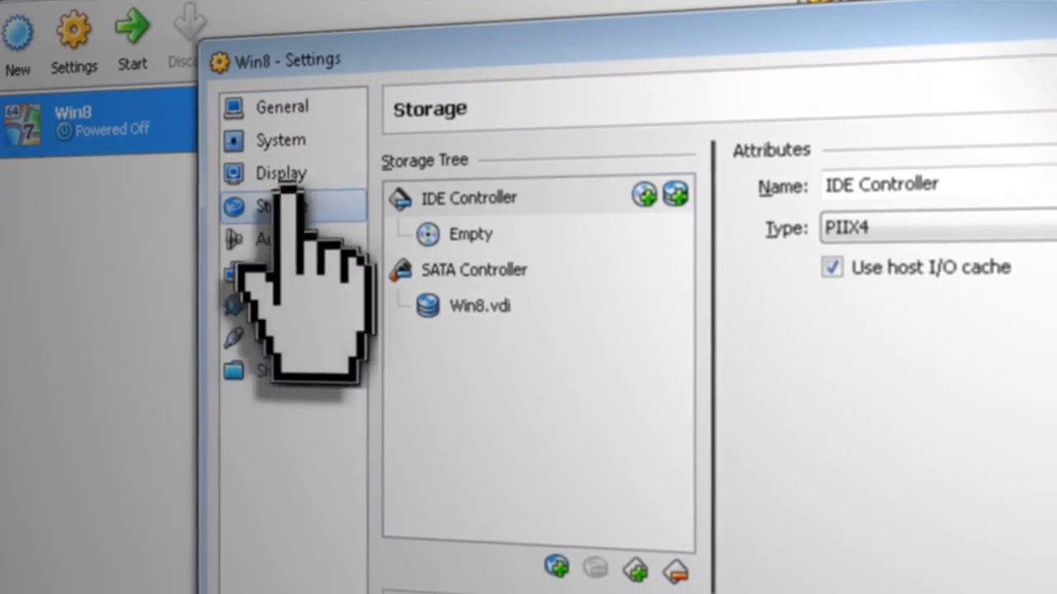
click(429, 233)
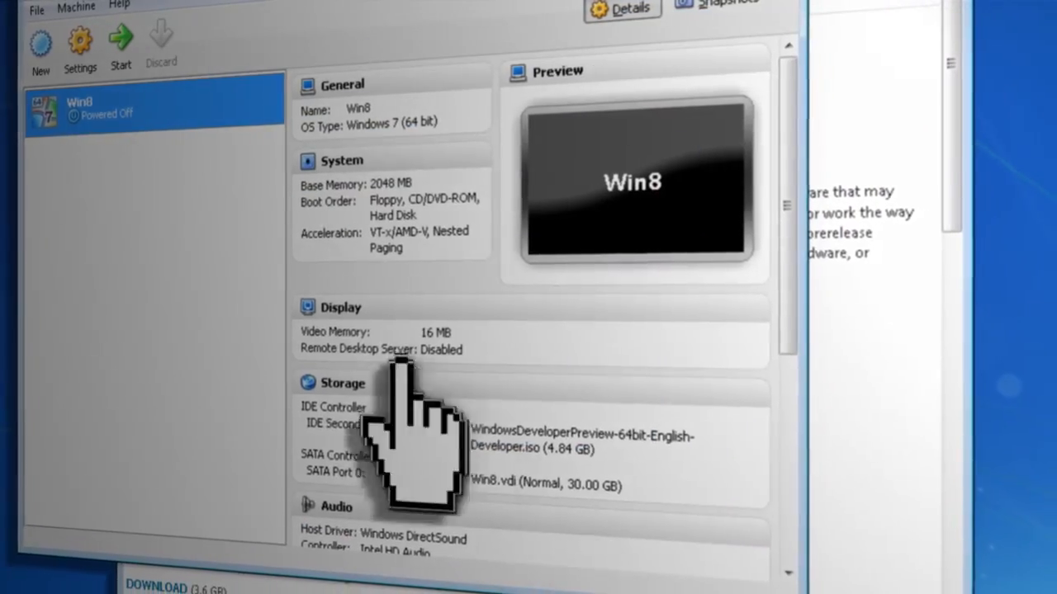
click(120, 50)
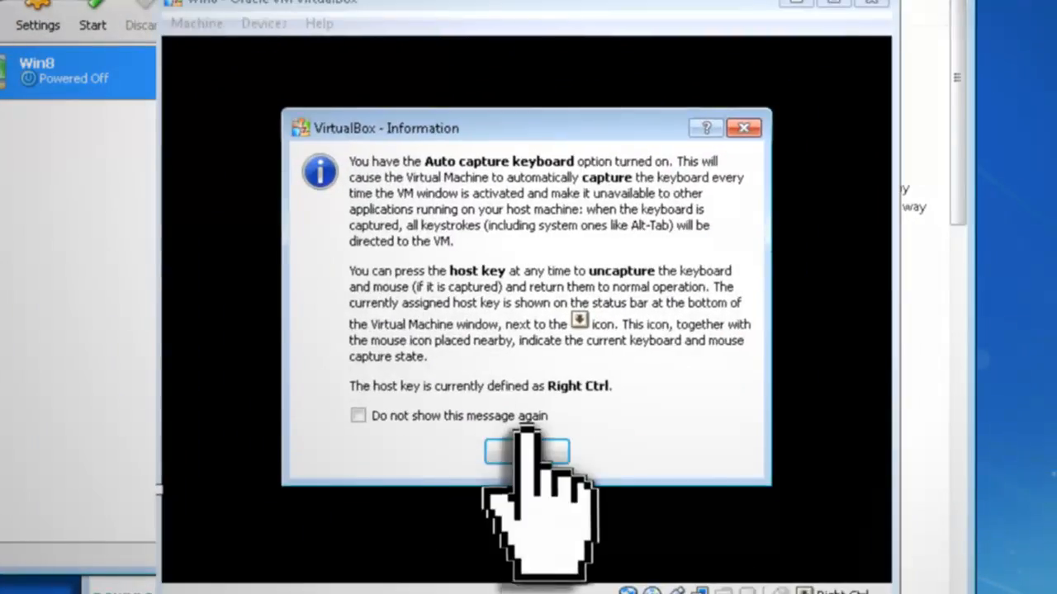
Run Windows setup: accept language settings, install on Disk 0 and accept the licence
click(526, 452)
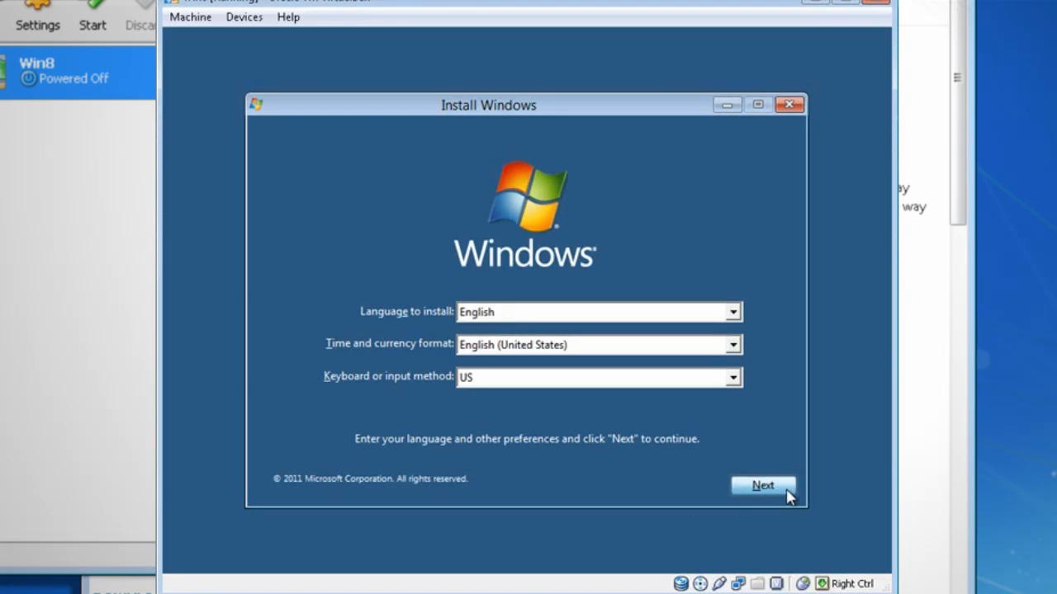
click(762, 485)
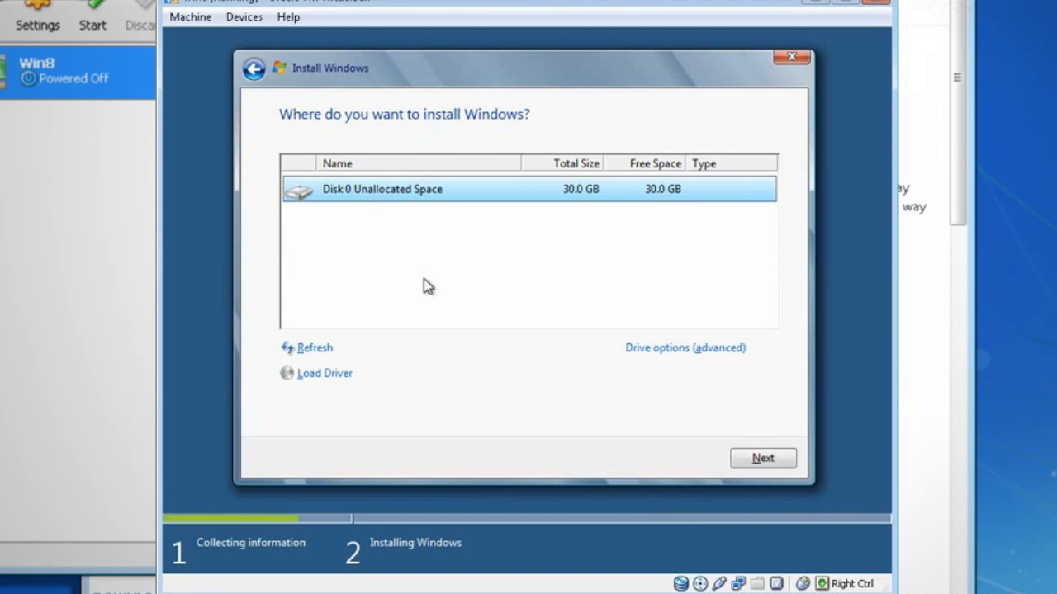
click(762, 459)
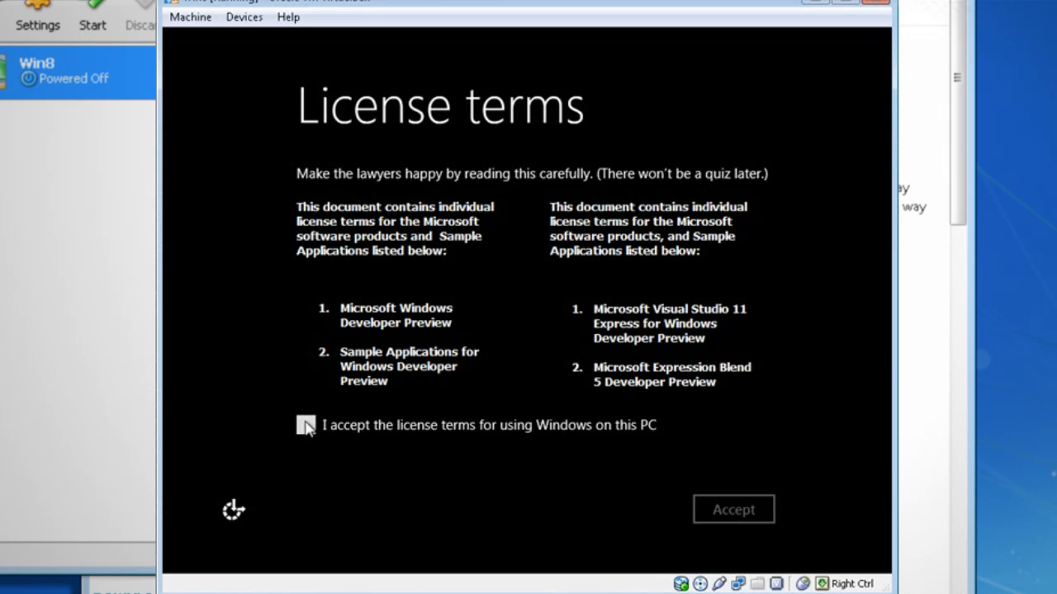
click(733, 508)
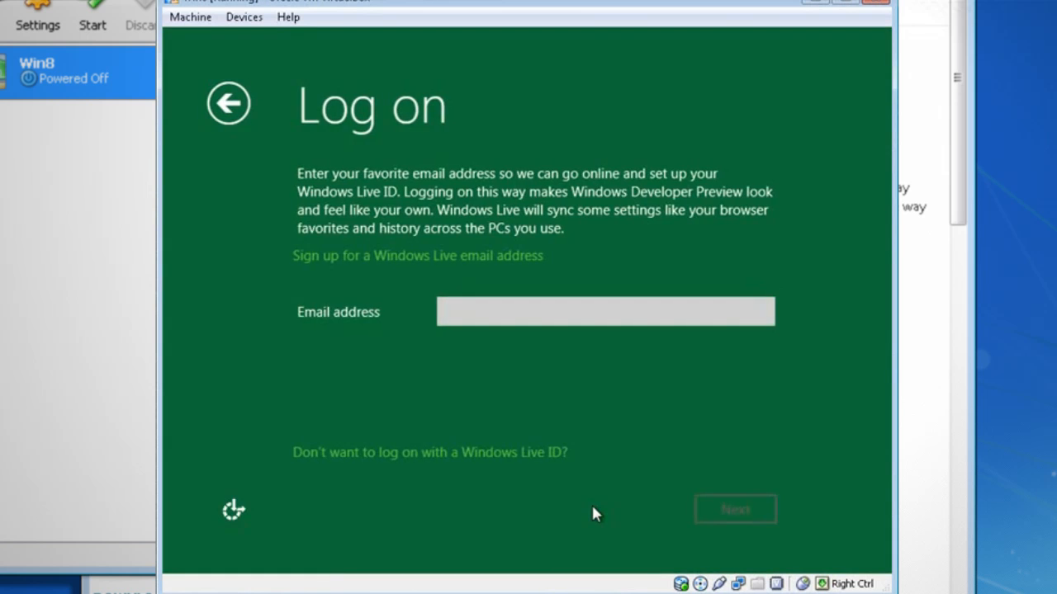
Enter the 'gigaf' email address, then submit it and the password to continue setup
click(604, 311)
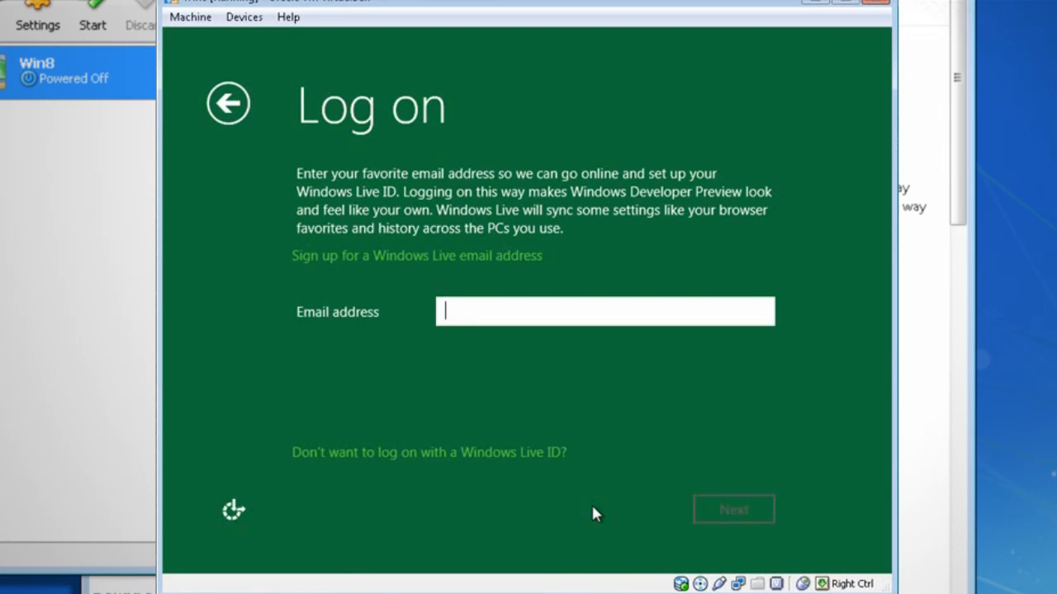
text(gigaf)
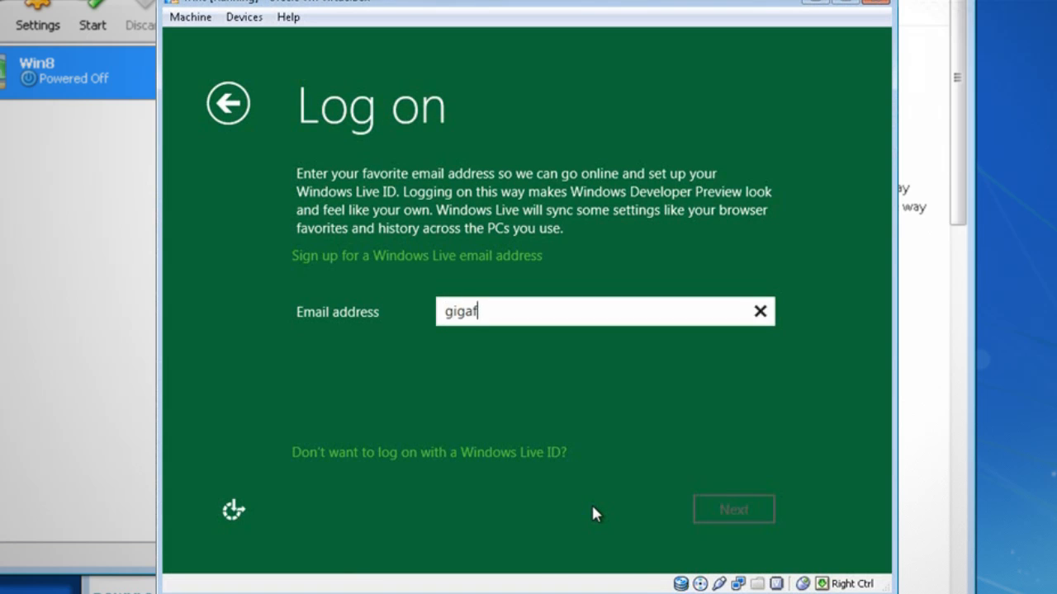
click(733, 508)
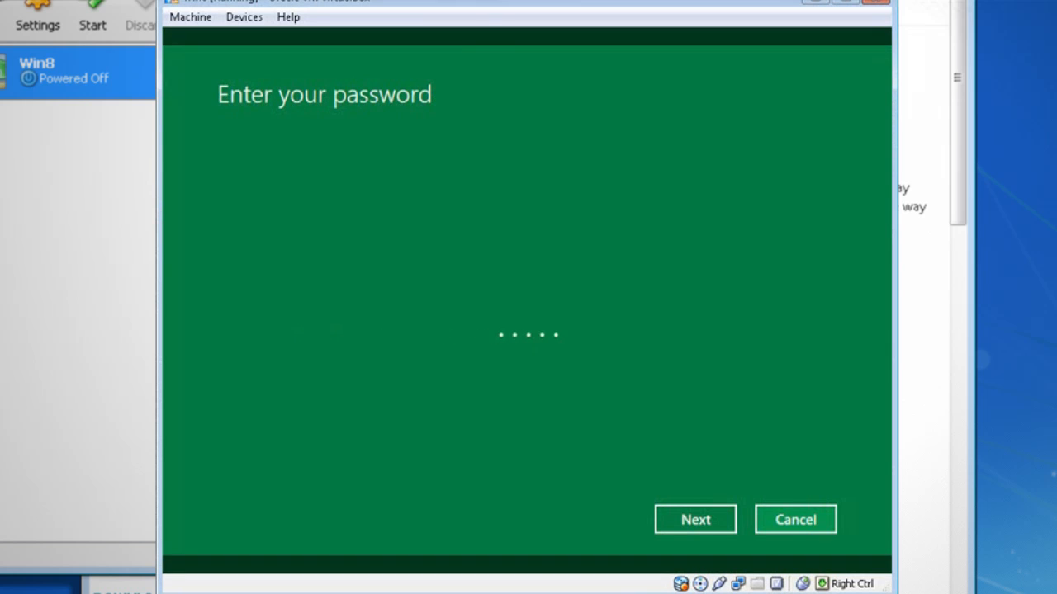
click(695, 519)
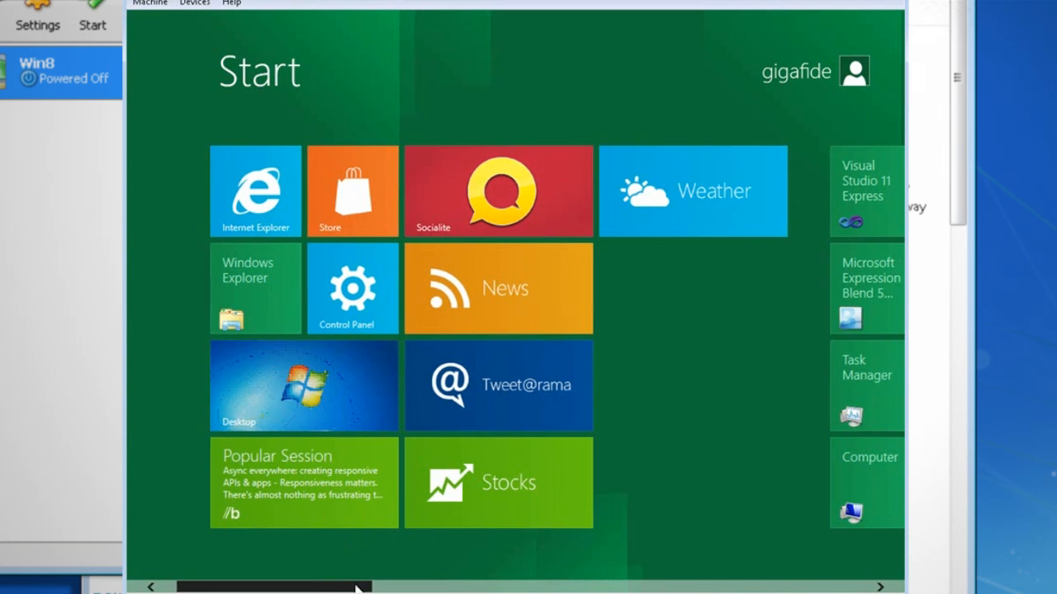
scroll(right, 3)
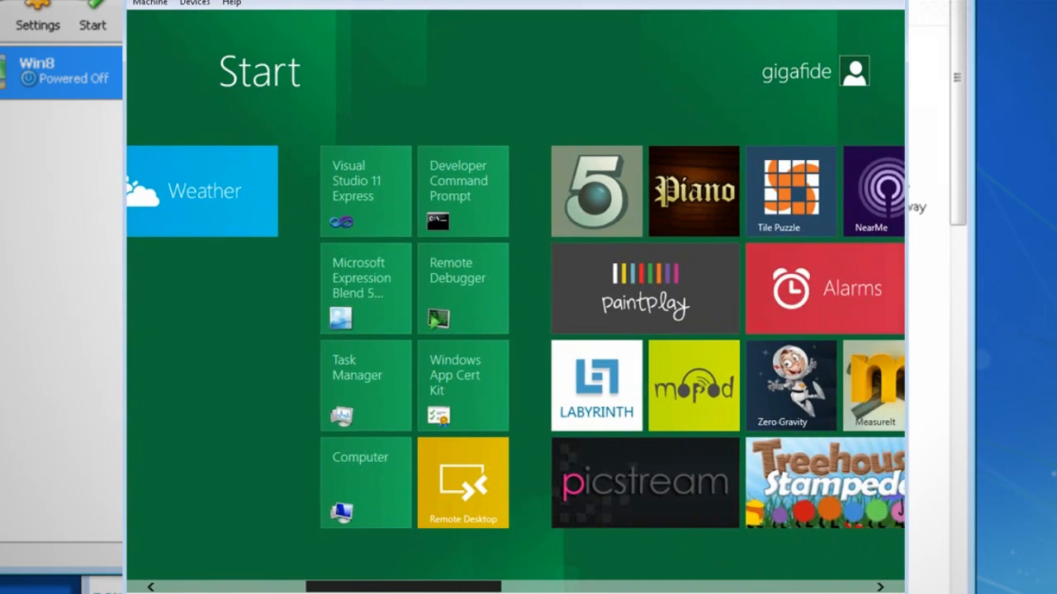
scroll(right, 3)
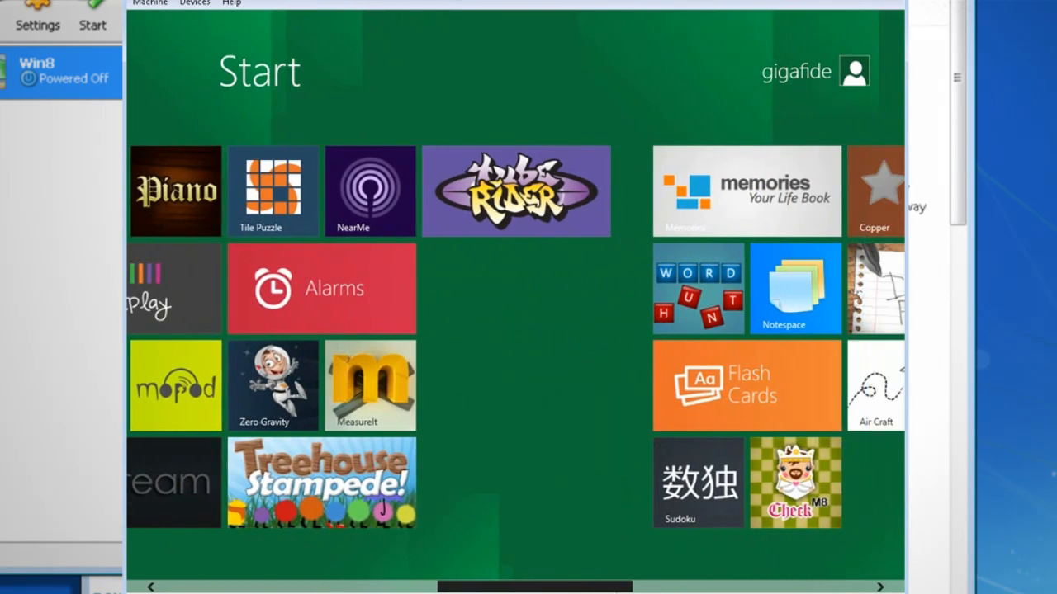
scroll(right, 3)
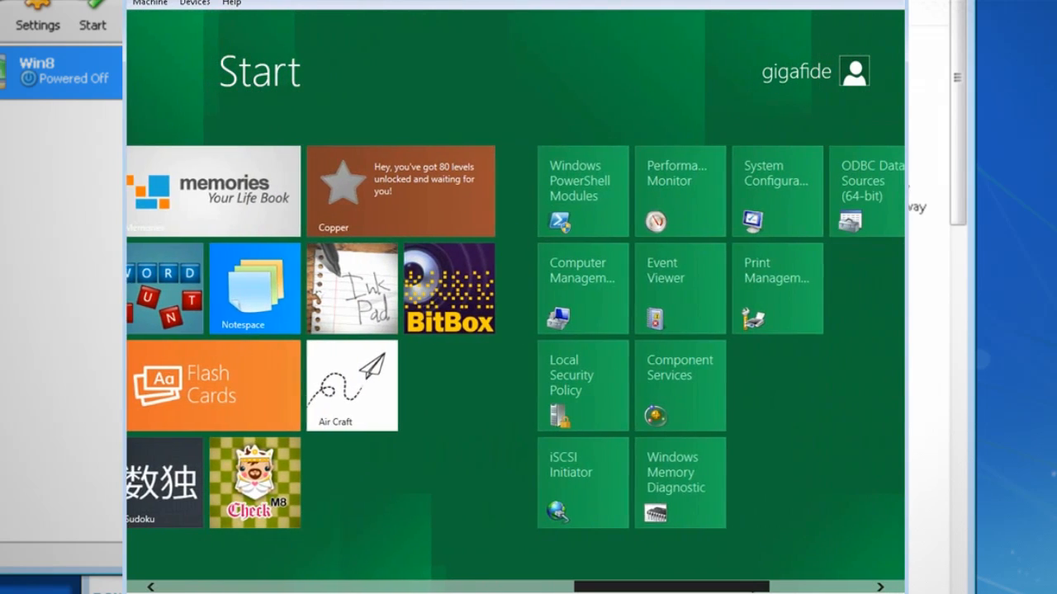
scroll(left, 3)
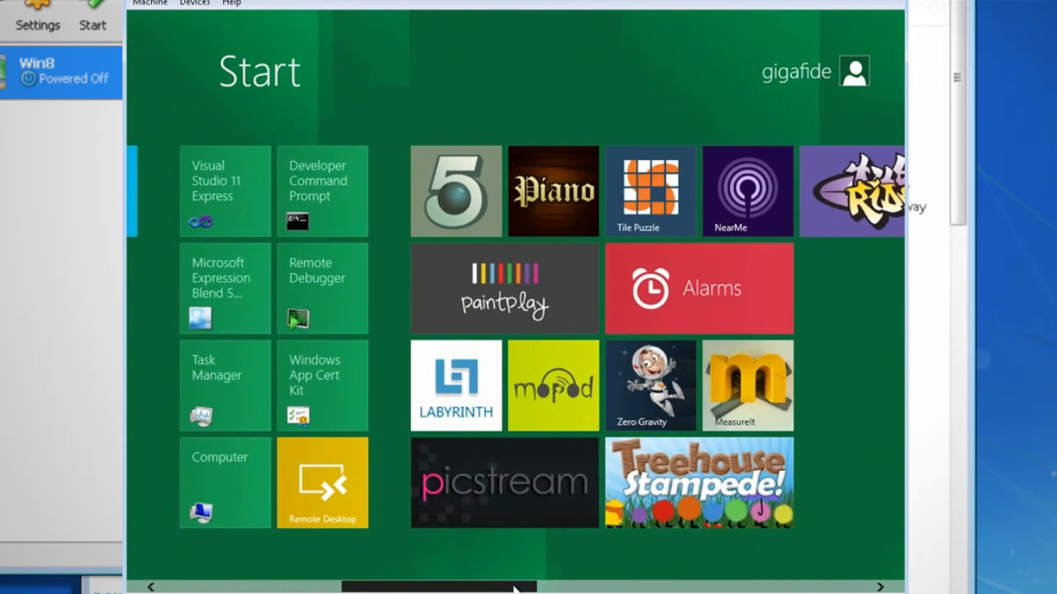
scroll(left, 3)
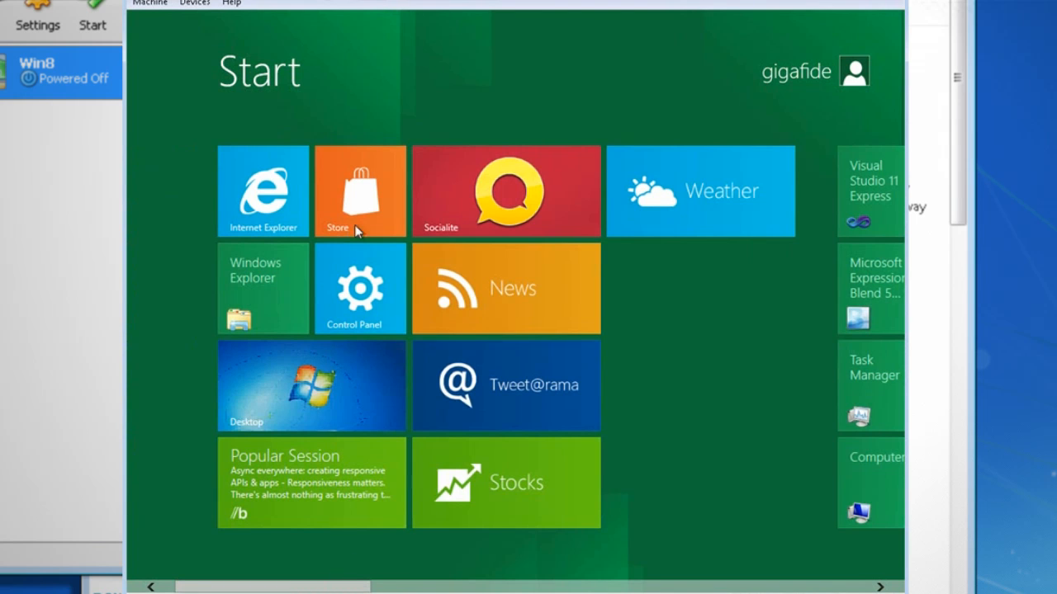
mouse_move(508, 281)
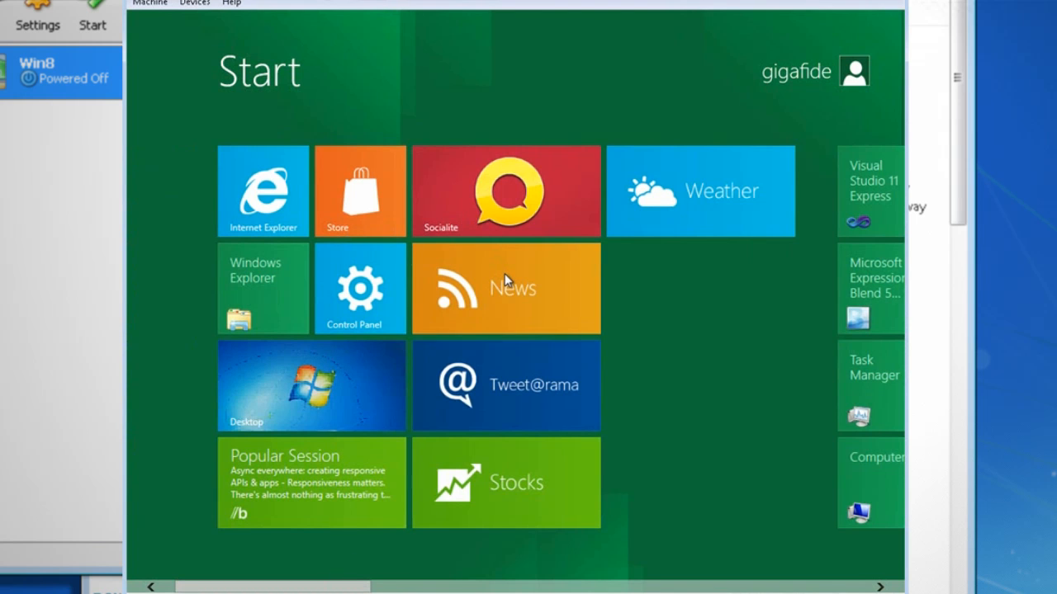
click(506, 287)
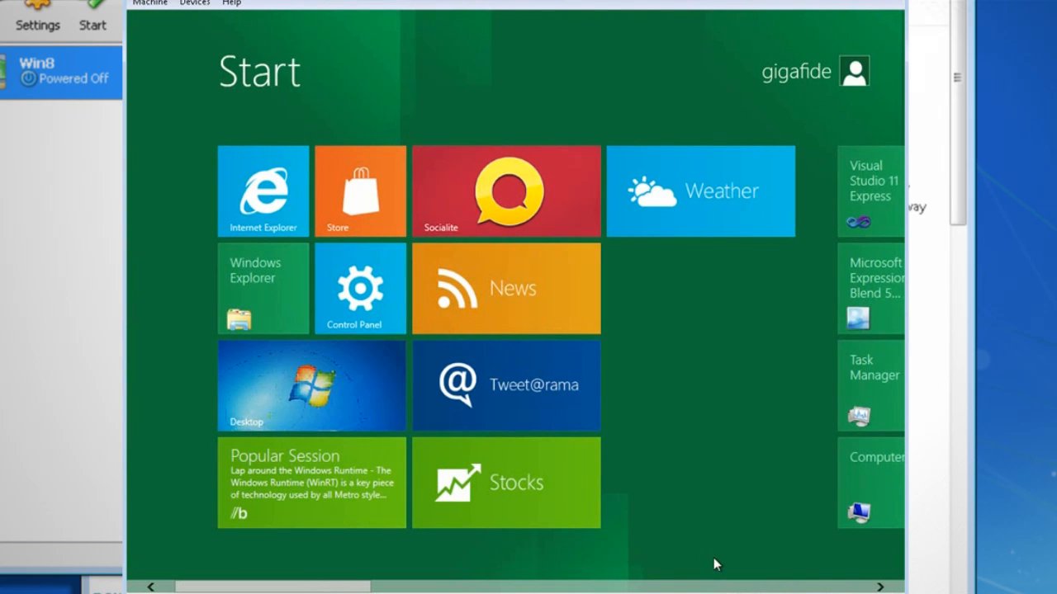
mouse_move(672, 331)
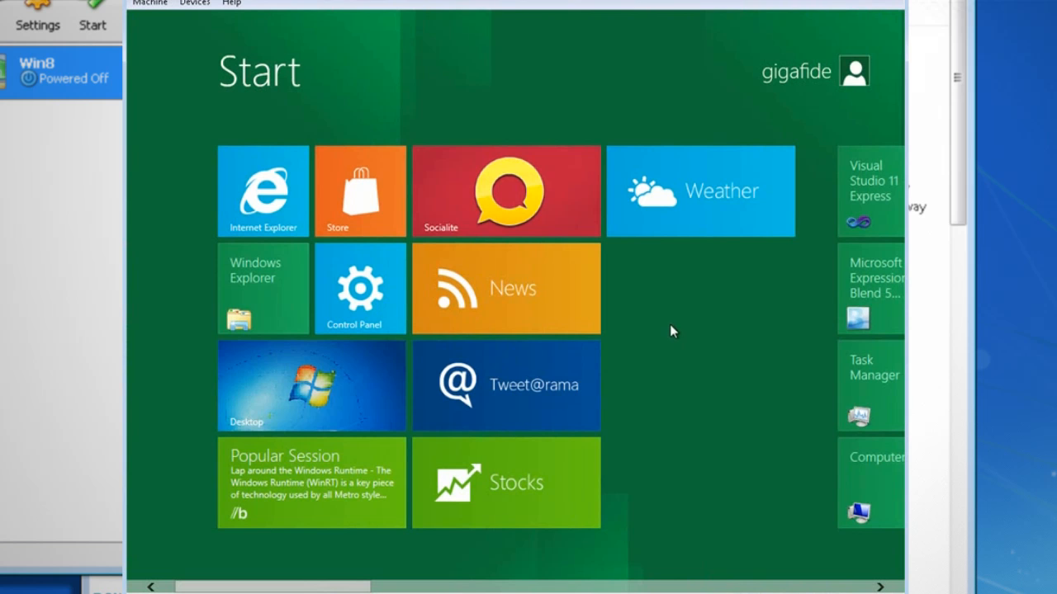
Search the guest for 'photo' narrowed to Settings and pick the Default Programs result
text(photos)
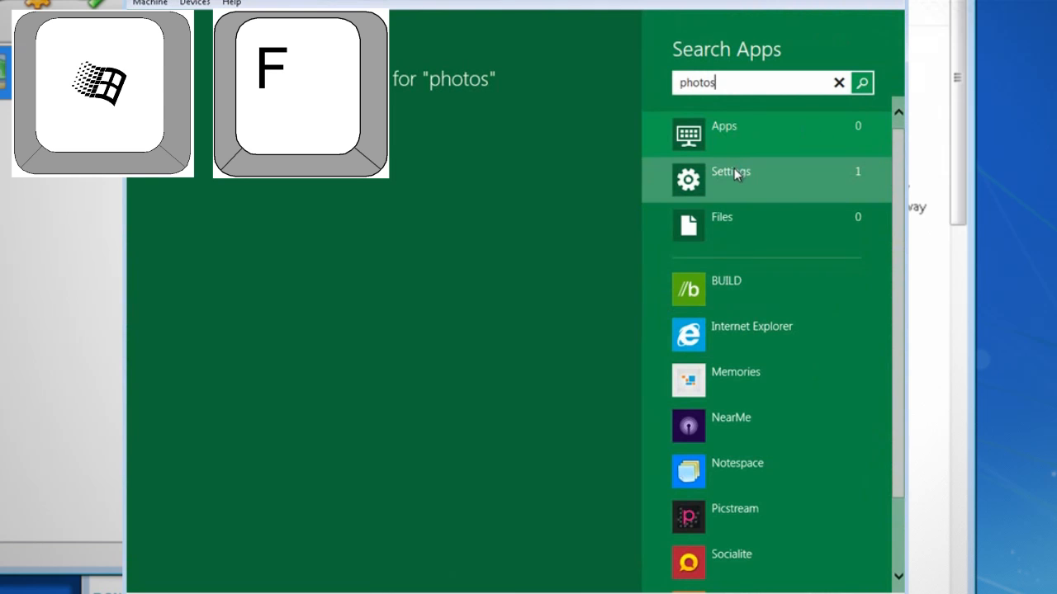
click(730, 171)
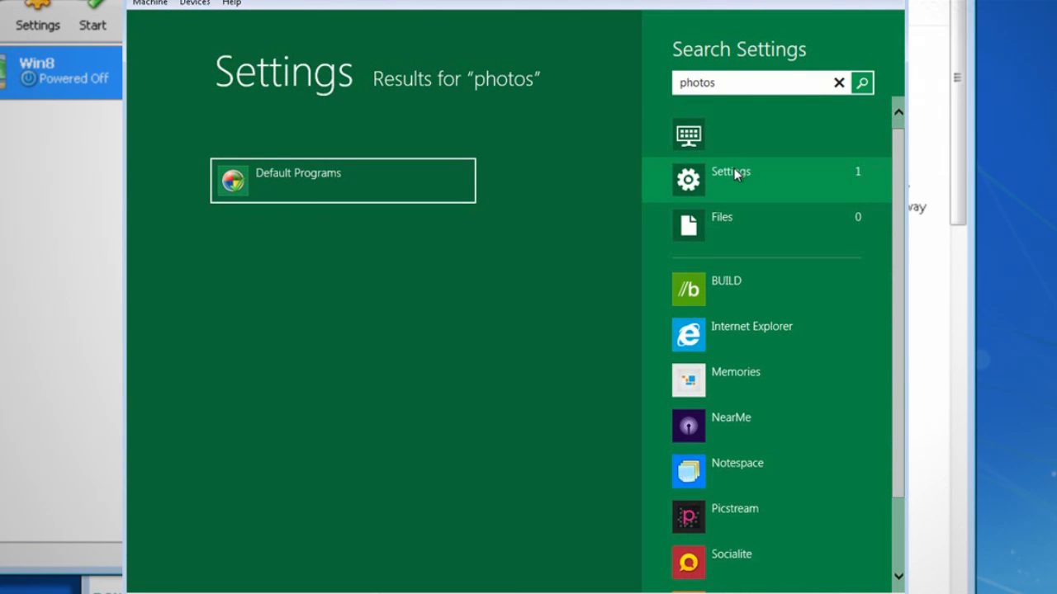
click(725, 281)
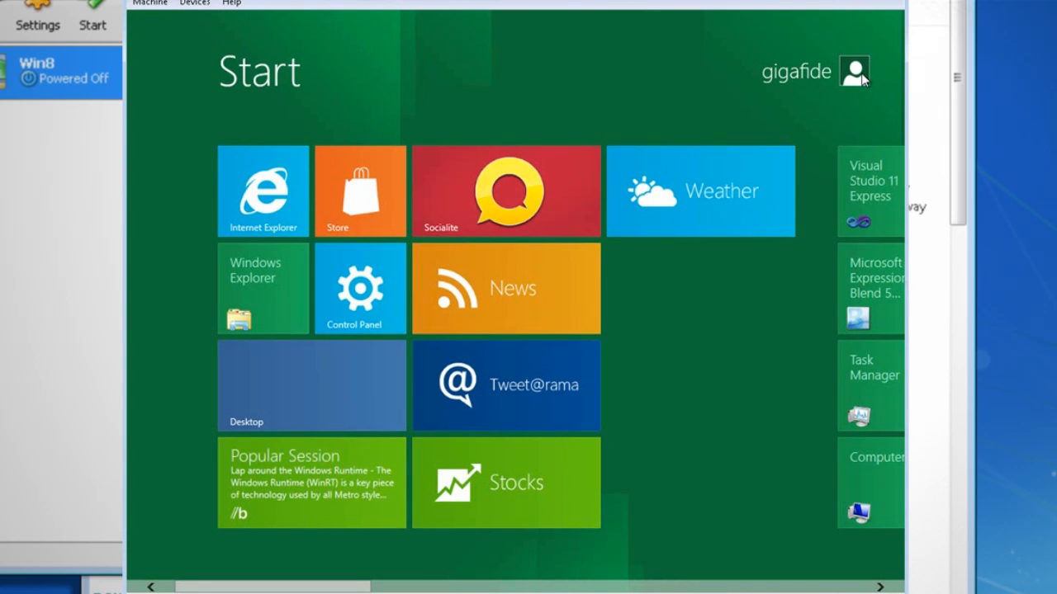
click(854, 71)
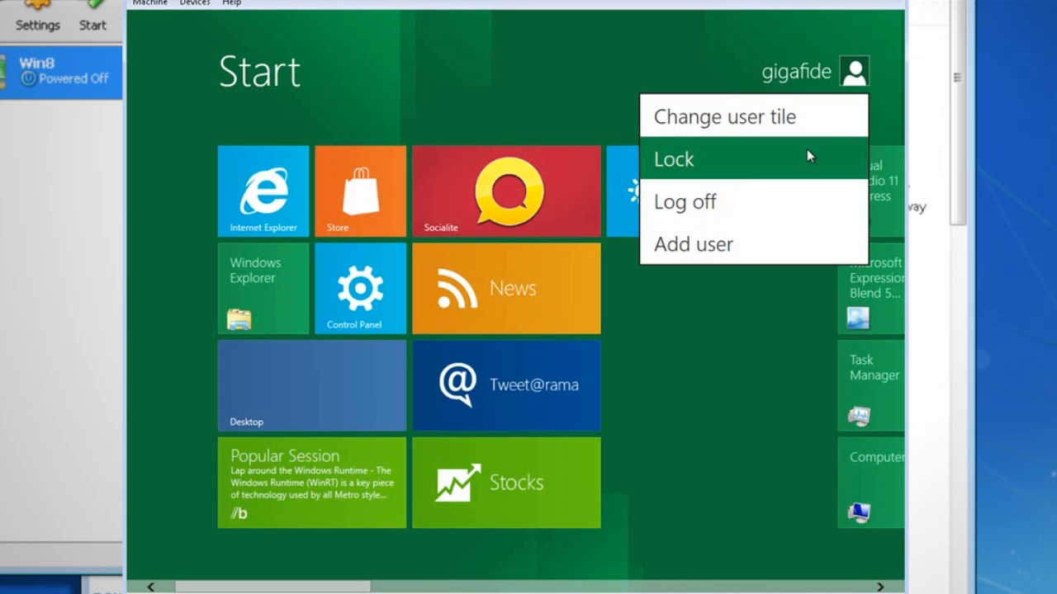
mouse_move(759, 234)
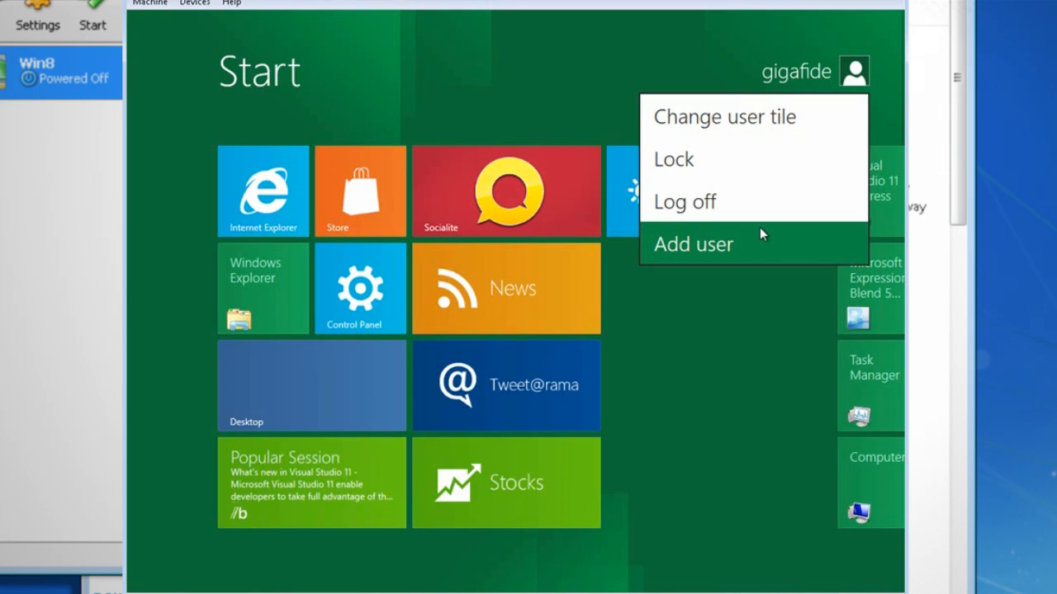
mouse_move(755, 318)
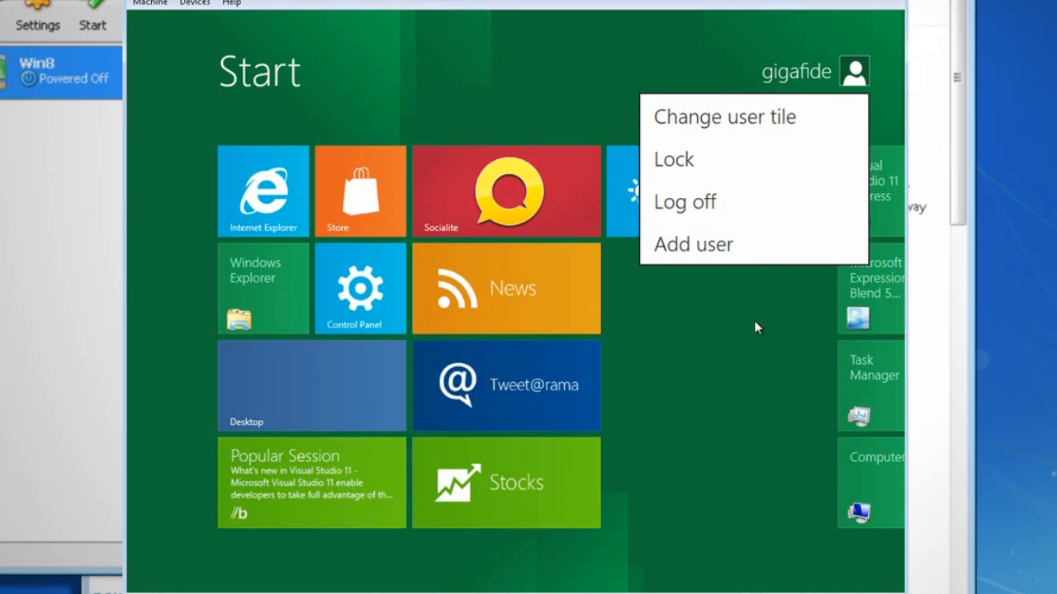
click(755, 327)
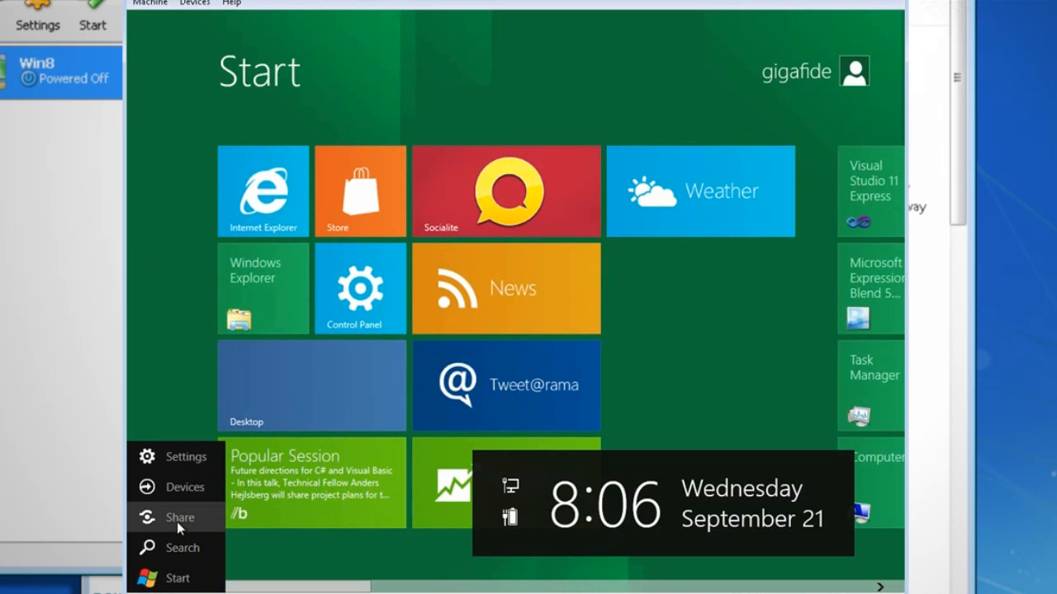
mouse_move(189, 487)
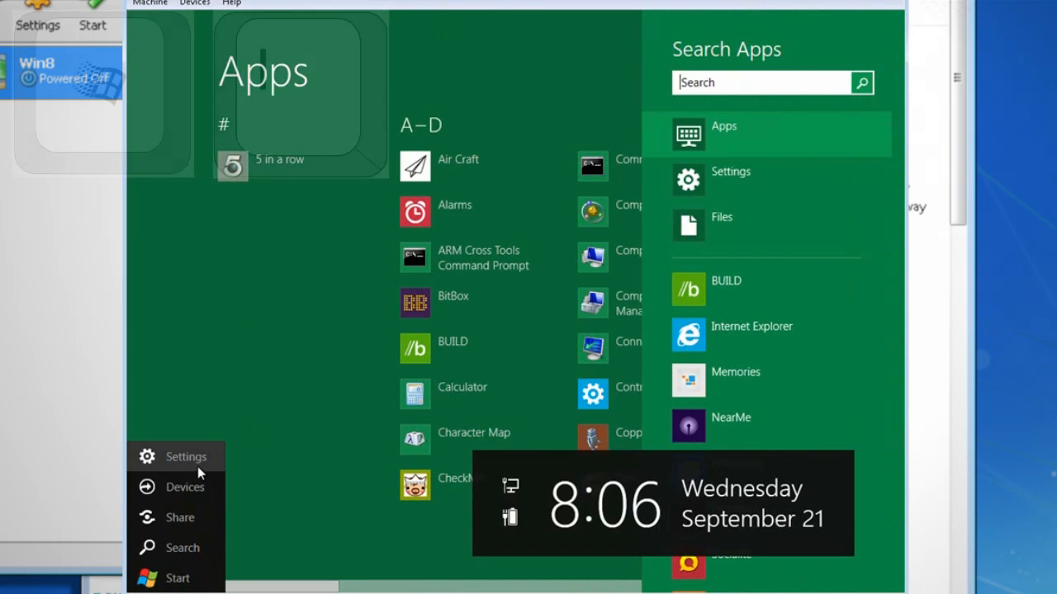
click(186, 456)
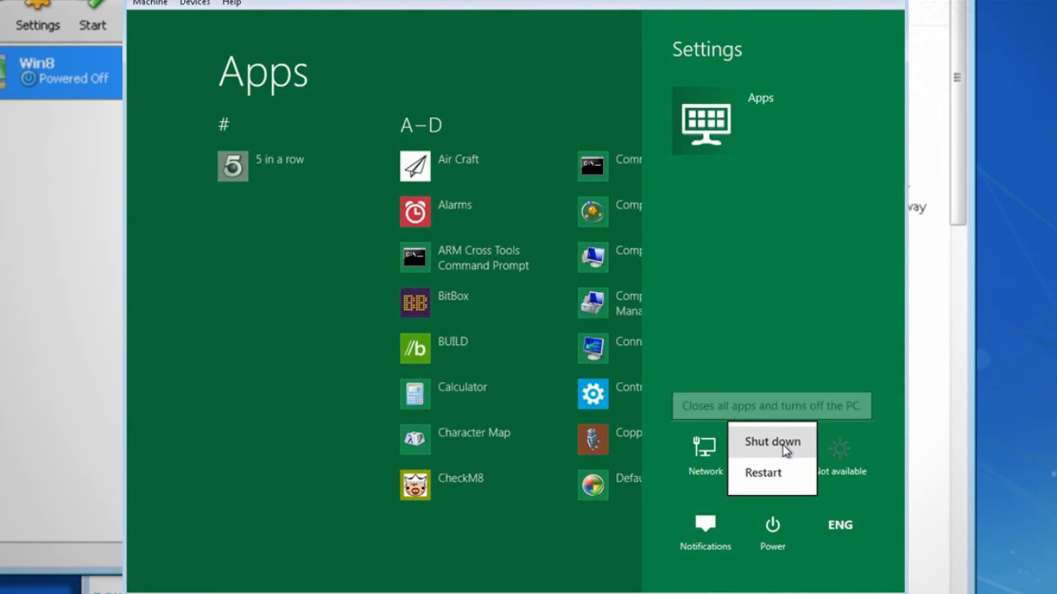
mouse_move(785, 336)
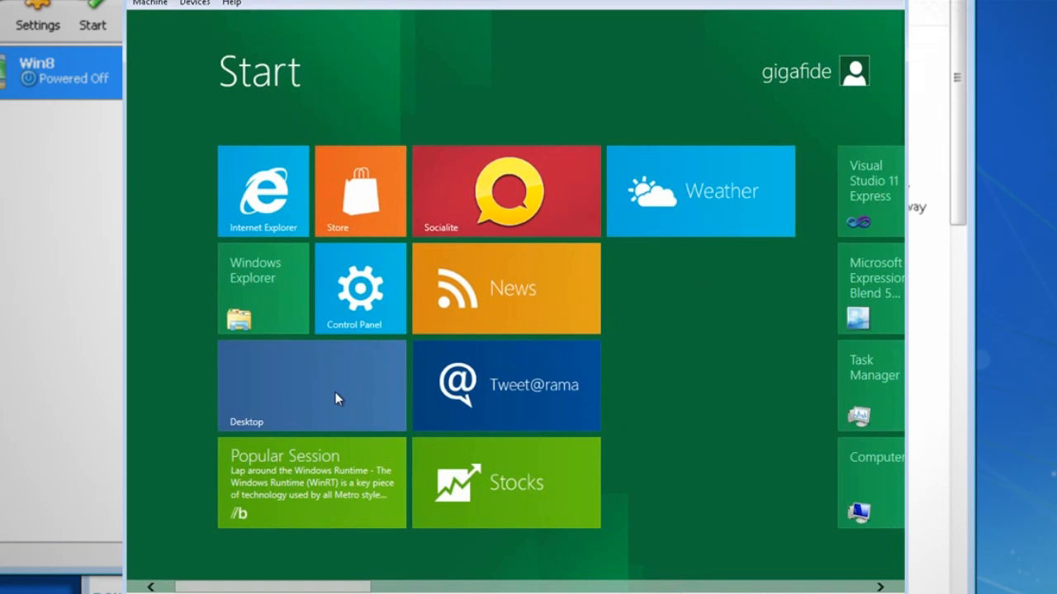
Switch to the classic desktop, view the Libraries explorer's View and Home ribbons, then close it
key(win+m)
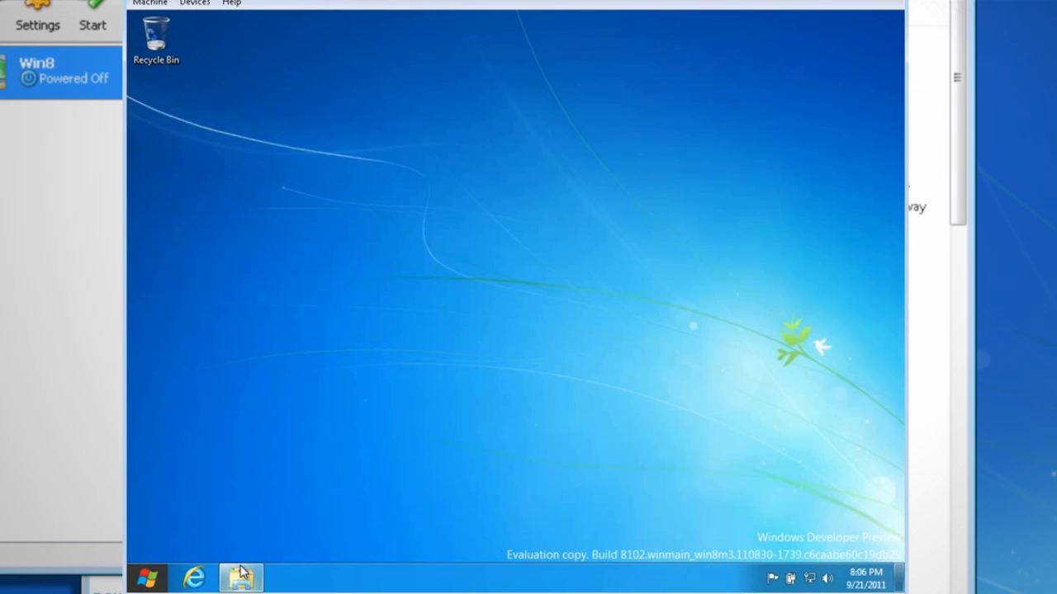
click(240, 577)
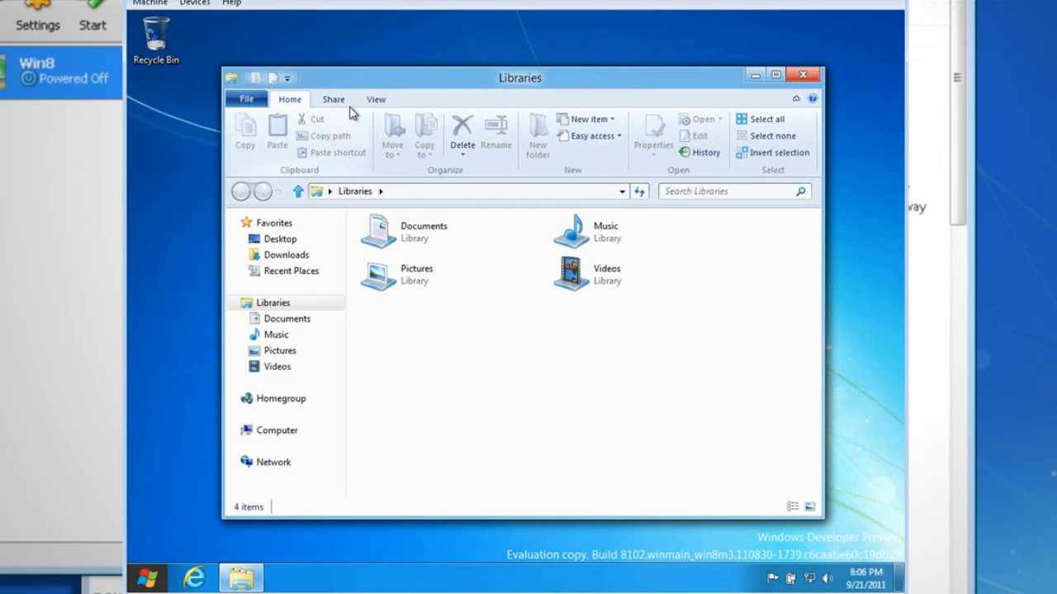
click(375, 99)
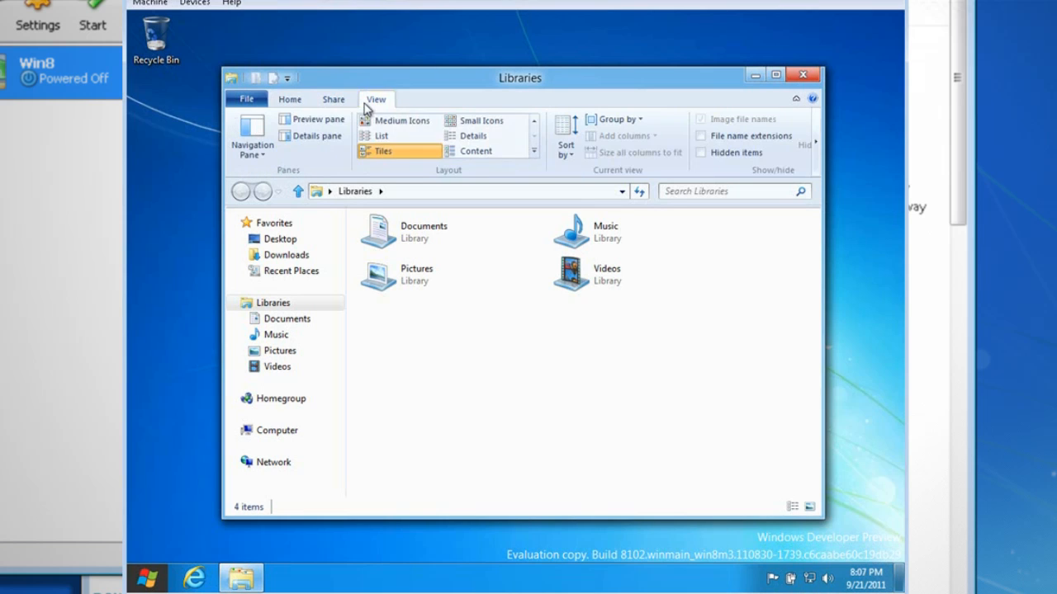
click(289, 99)
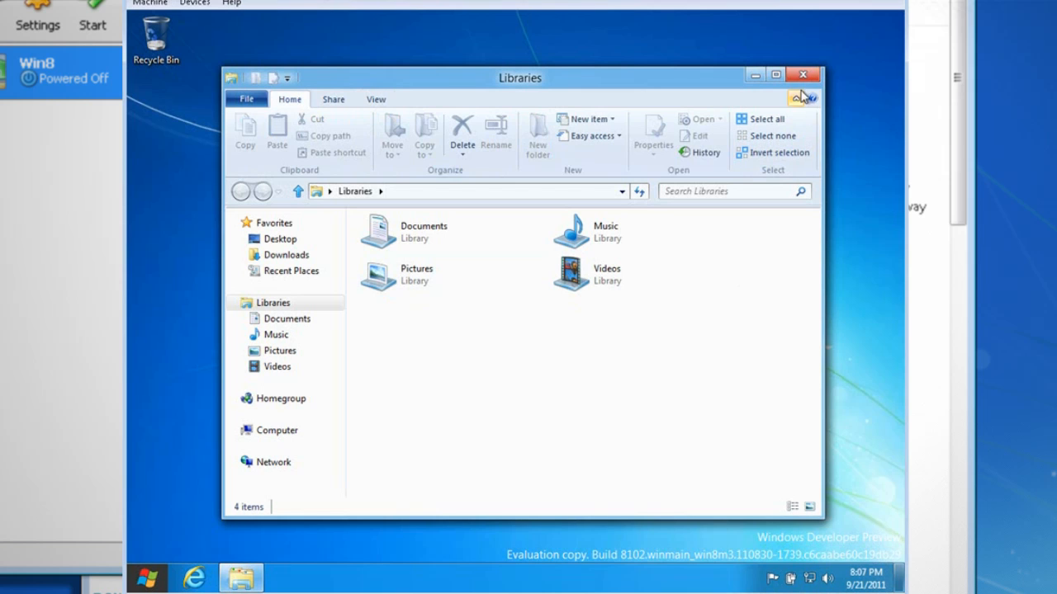
click(802, 75)
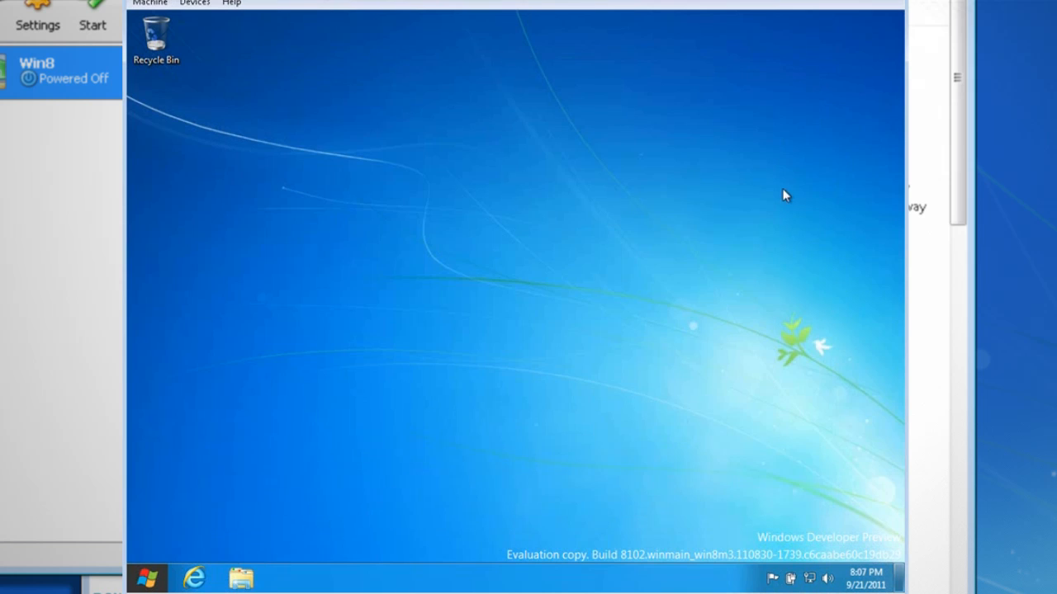
mouse_move(208, 202)
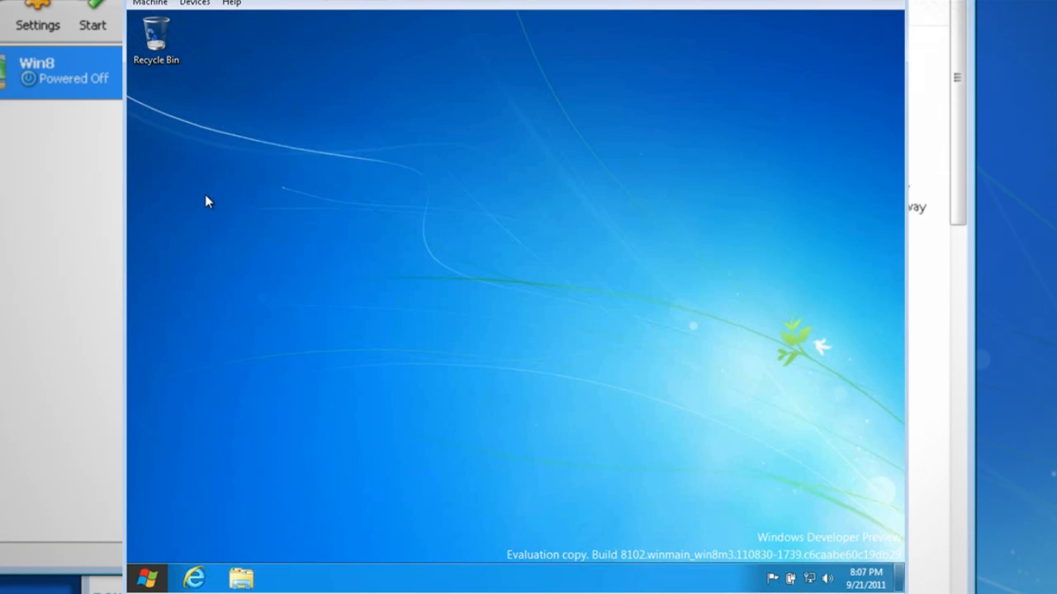
mouse_move(522, 297)
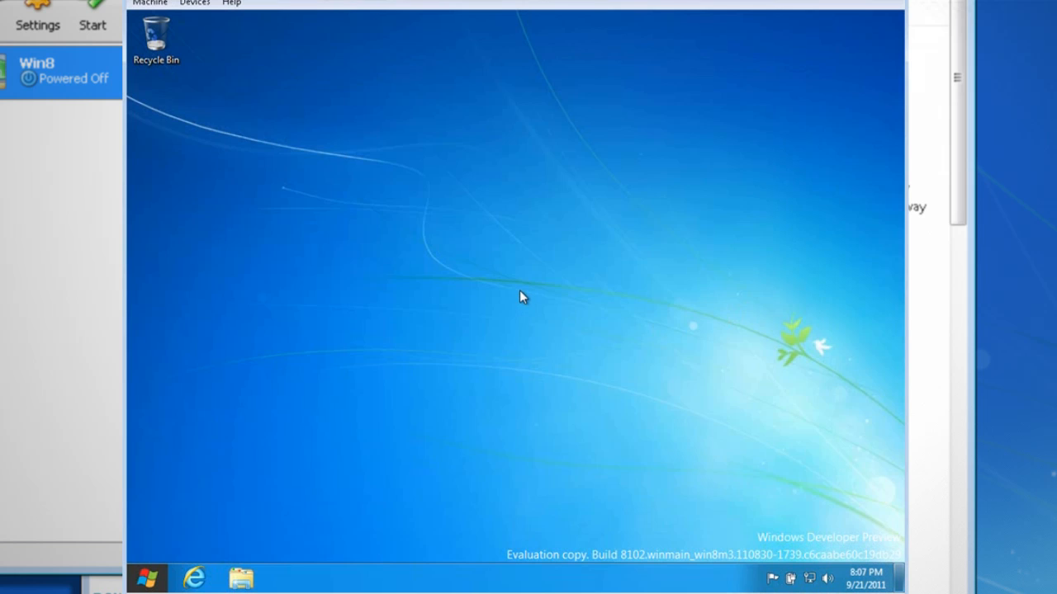
Check Screen resolution from the desktop menu, keeping 1024 × 768, and confirm
right_click(520, 296)
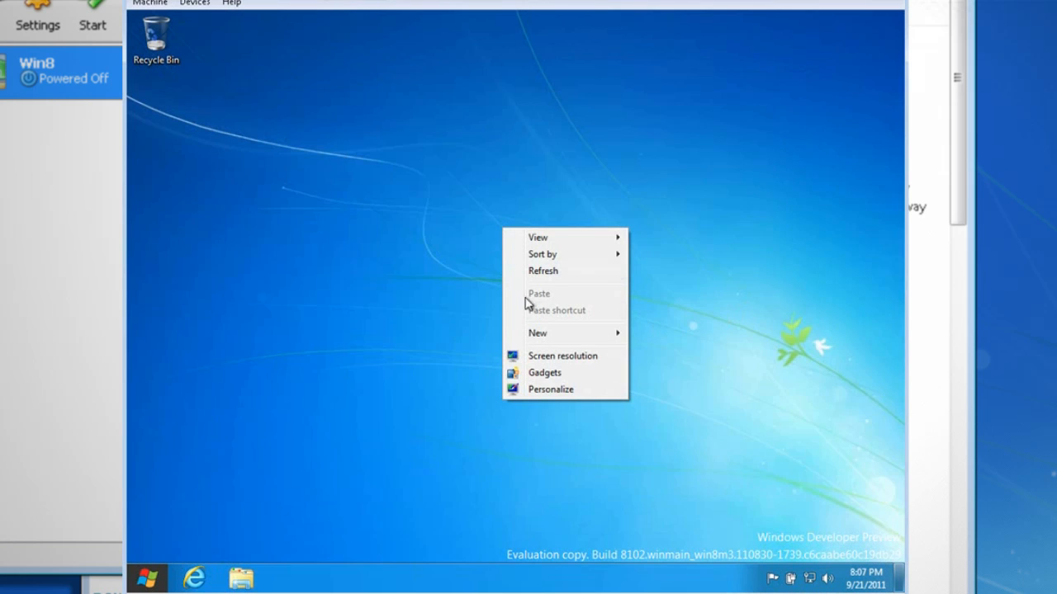
click(540, 359)
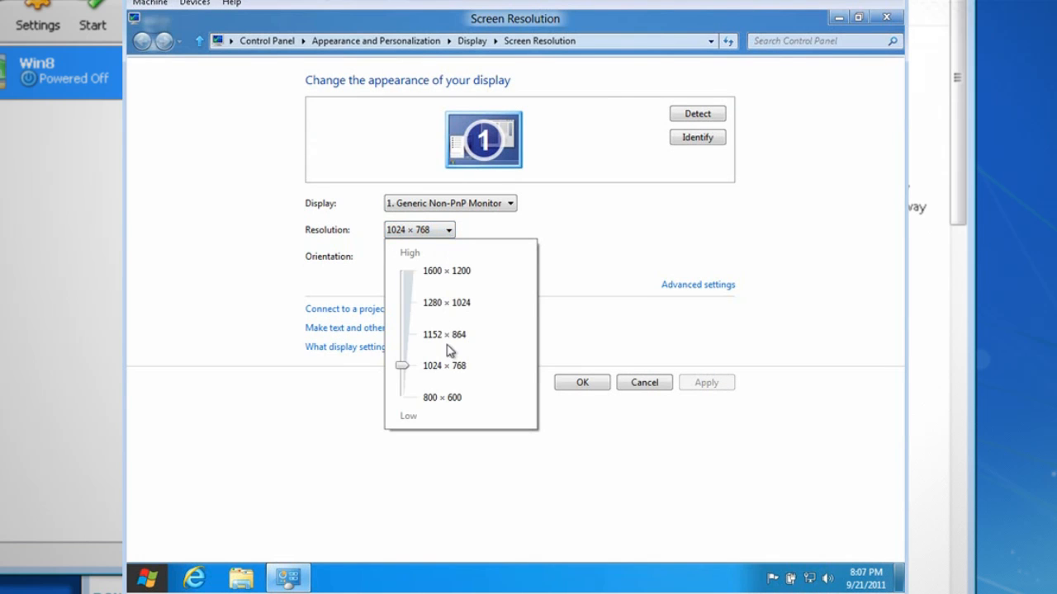
mouse_move(457, 283)
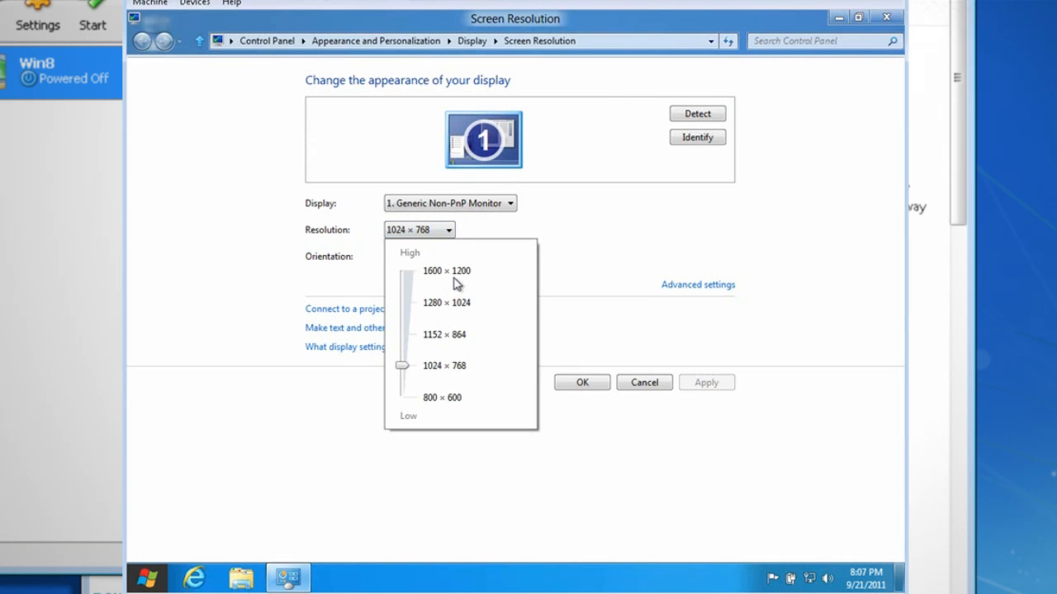
click(583, 382)
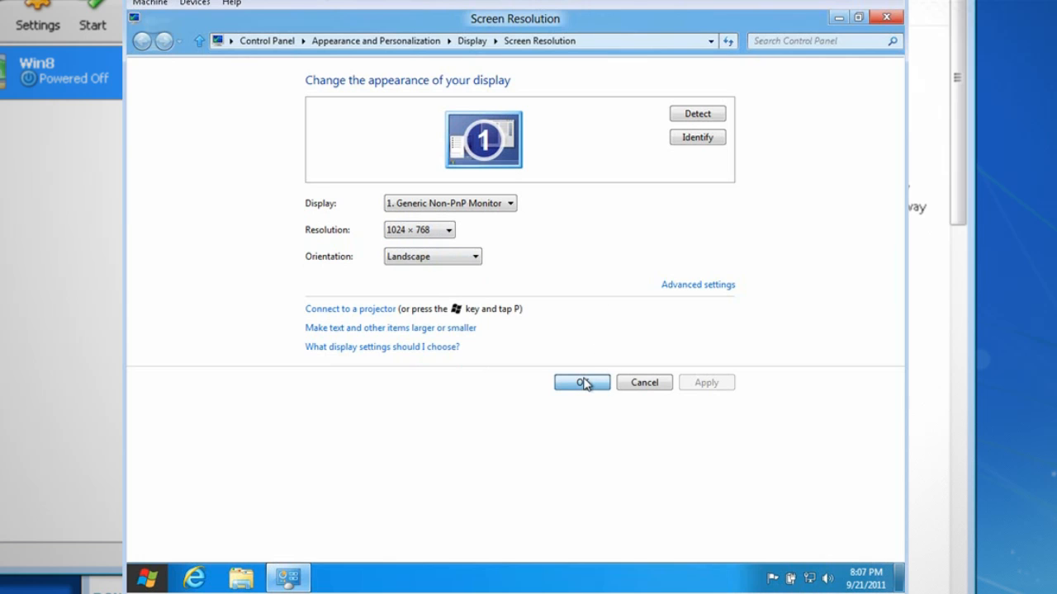
click(582, 382)
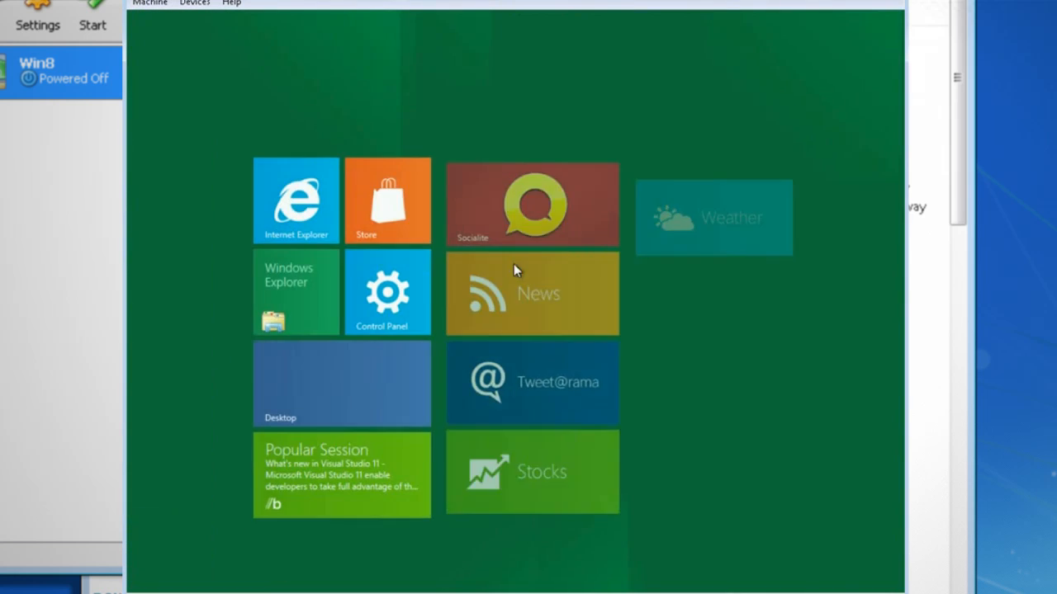
Launch Windows Task Manager from its Start screen tile
click(387, 201)
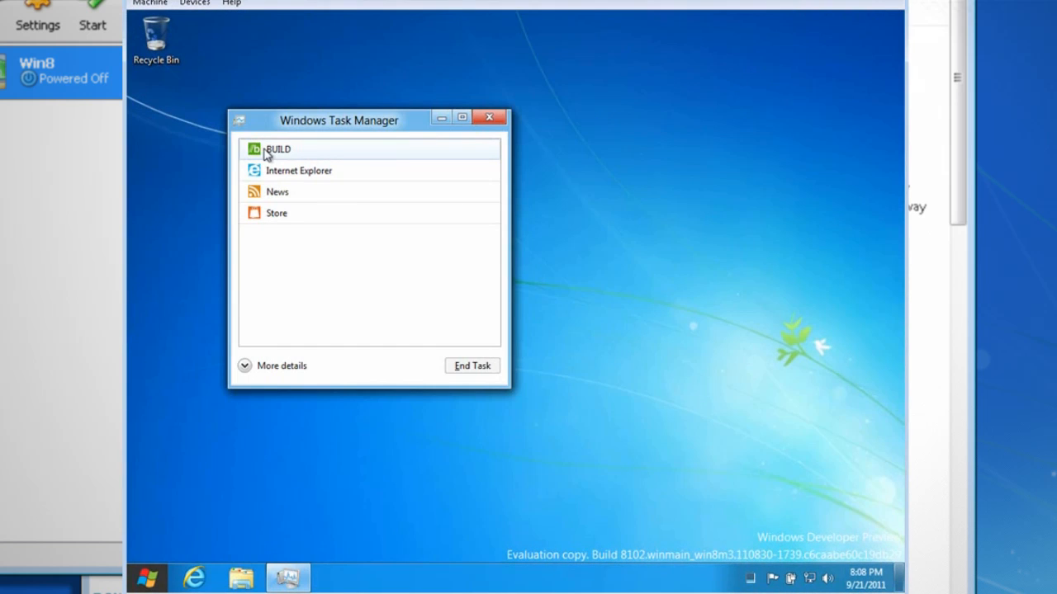
mouse_move(472, 366)
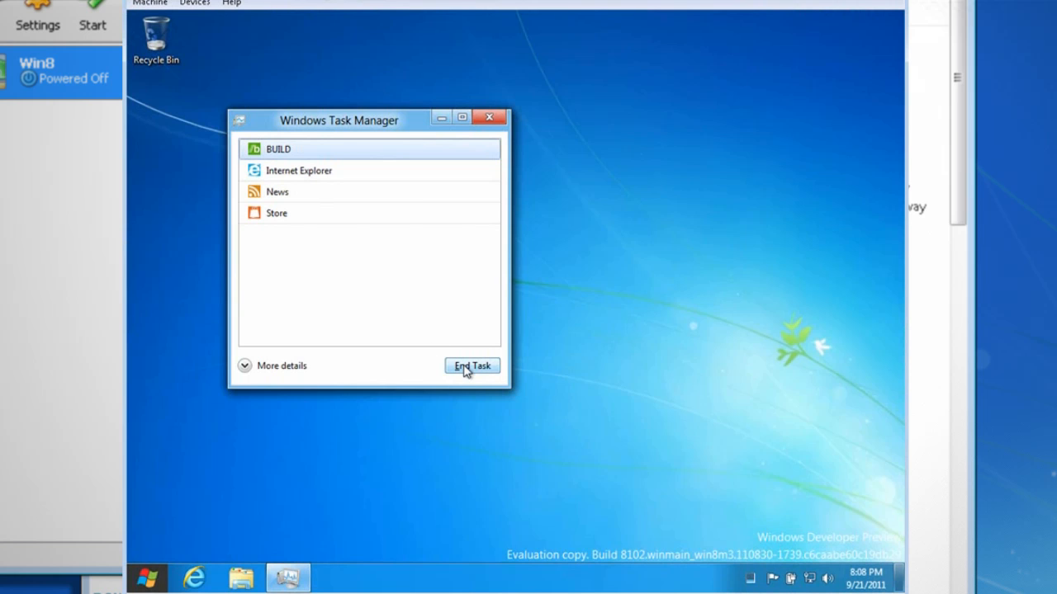